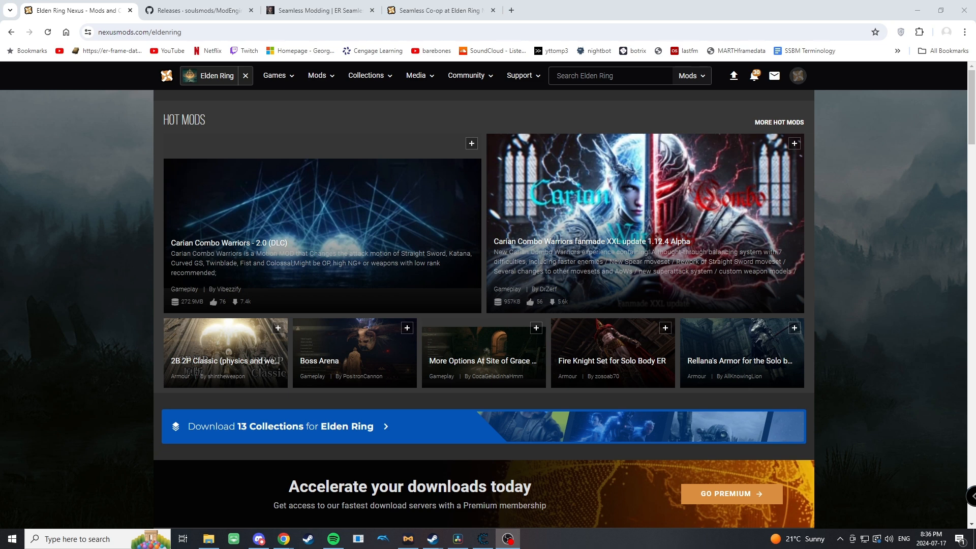
{"action": "mouse_move", "coordinate": [81, 378]}
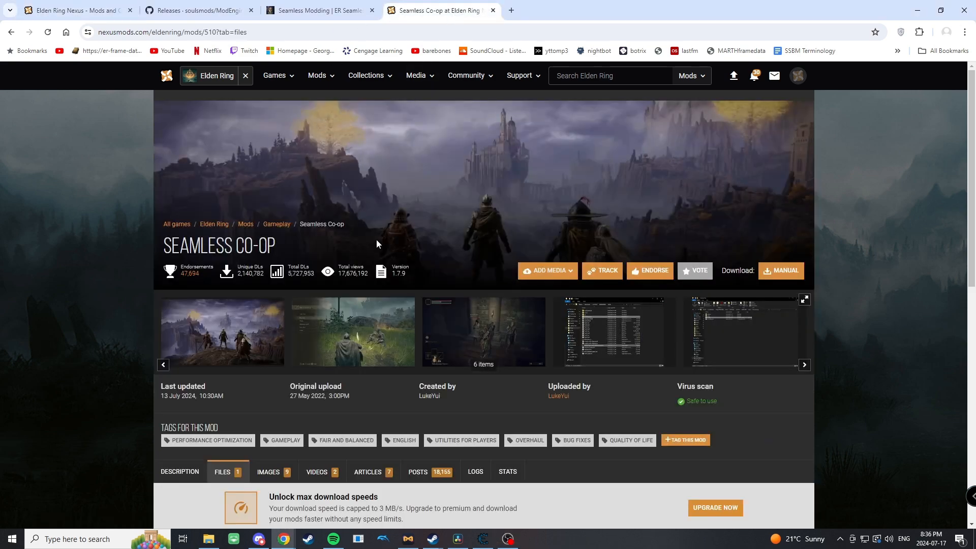
- Scroll down the Seamless Co-op mod page toward its Files section
{"action": "scroll", "scroll_direction": "down", "scroll_amount": 3}
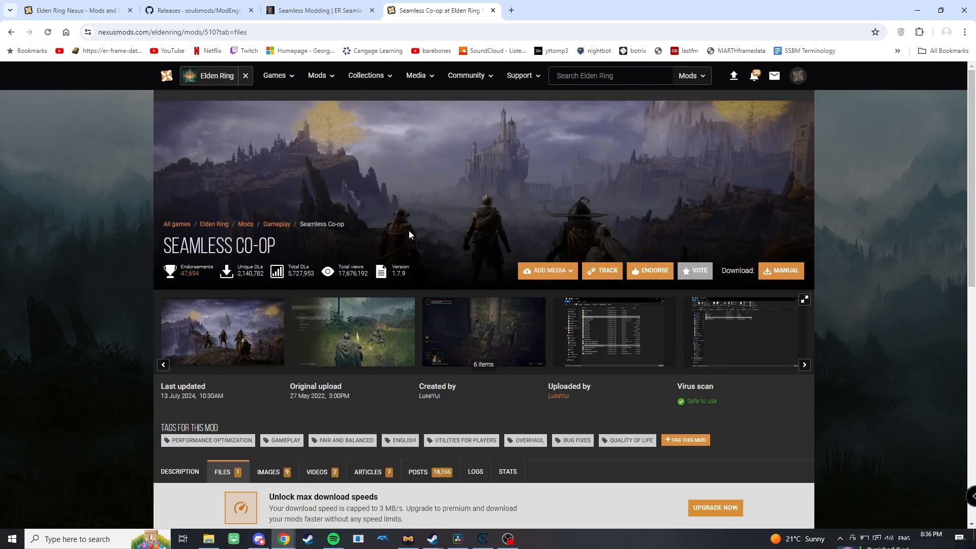
{"action": "scroll", "scroll_direction": "down", "scroll_amount": 3}
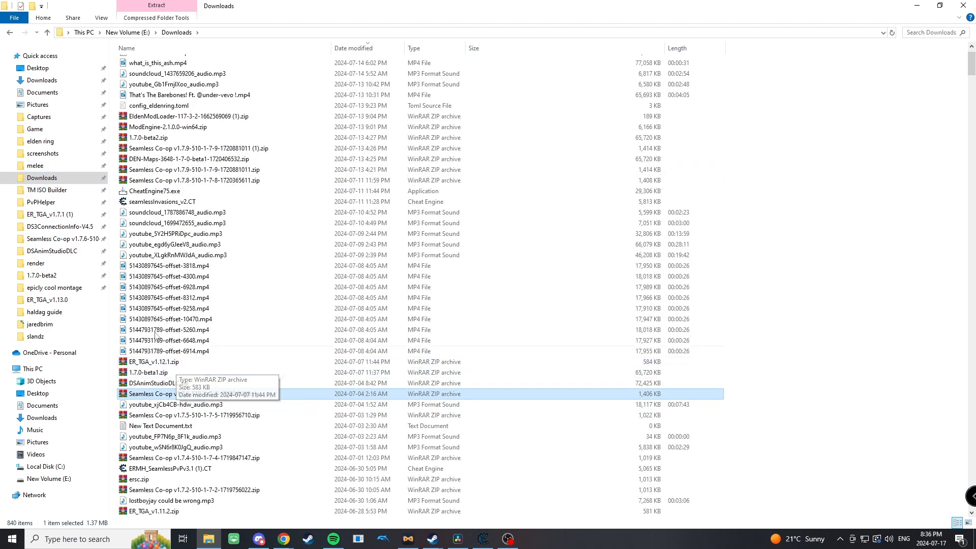
- Extract the Seamless Co-op v1.7.9 zip with Yes to All, then select all files in the extracted folder
{"action": "left_click", "coordinate": [187, 149]}
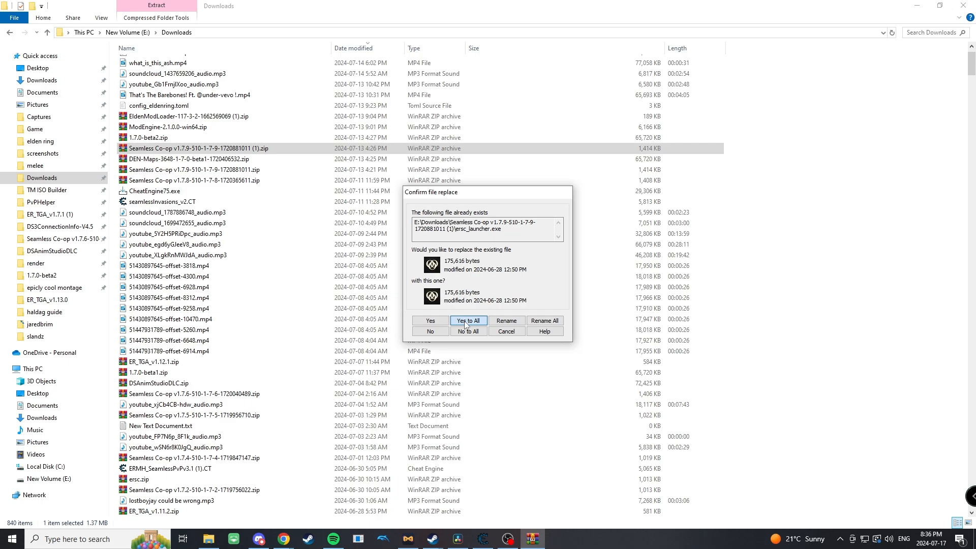
{"action": "left_click", "coordinate": [468, 320]}
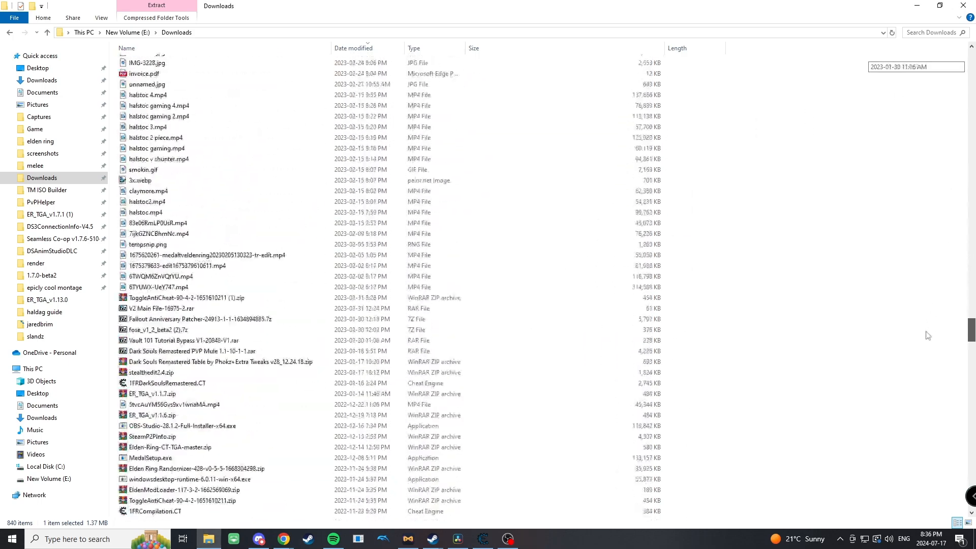
{"action": "scroll", "scroll_direction": "down", "scroll_amount": 3}
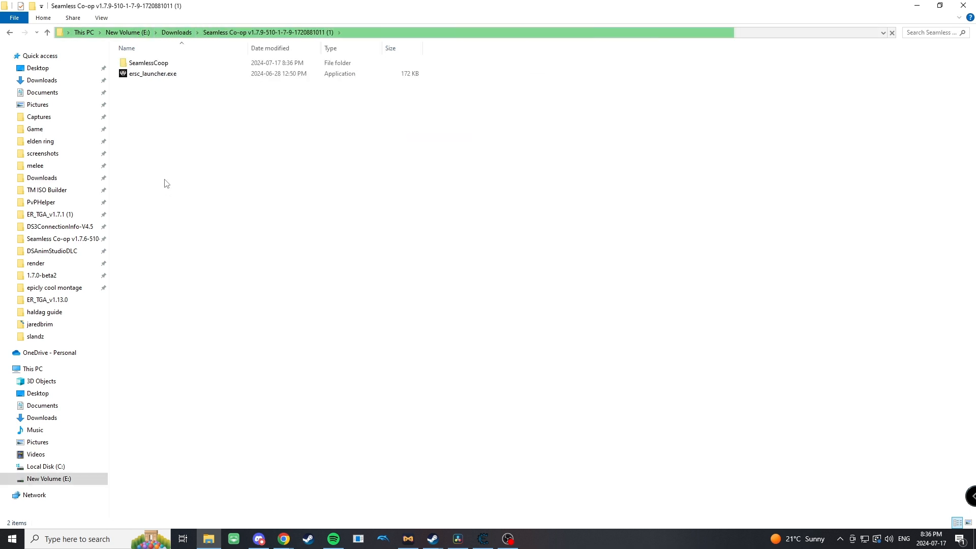
{"action": "key", "text": "ctrl+a"}
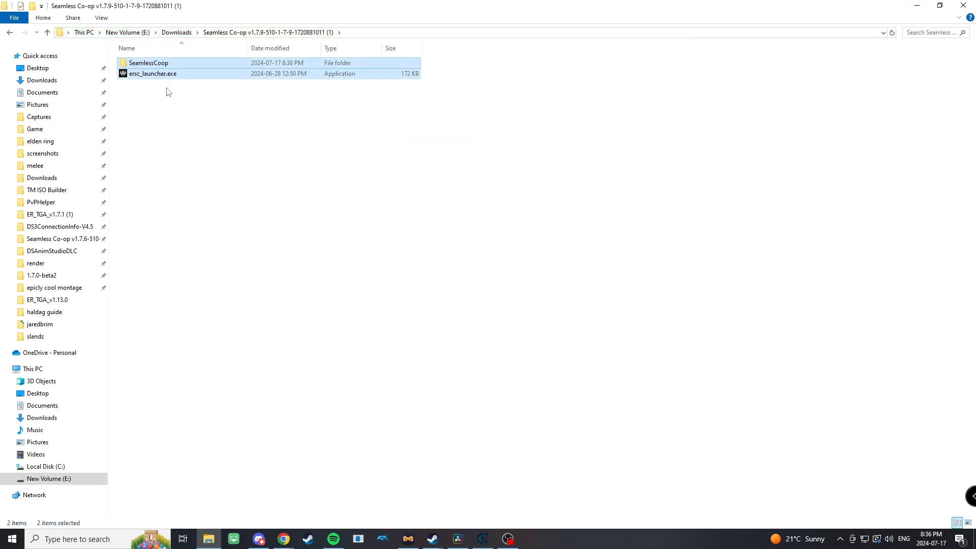
{"action": "mouse_move", "coordinate": [283, 538]}
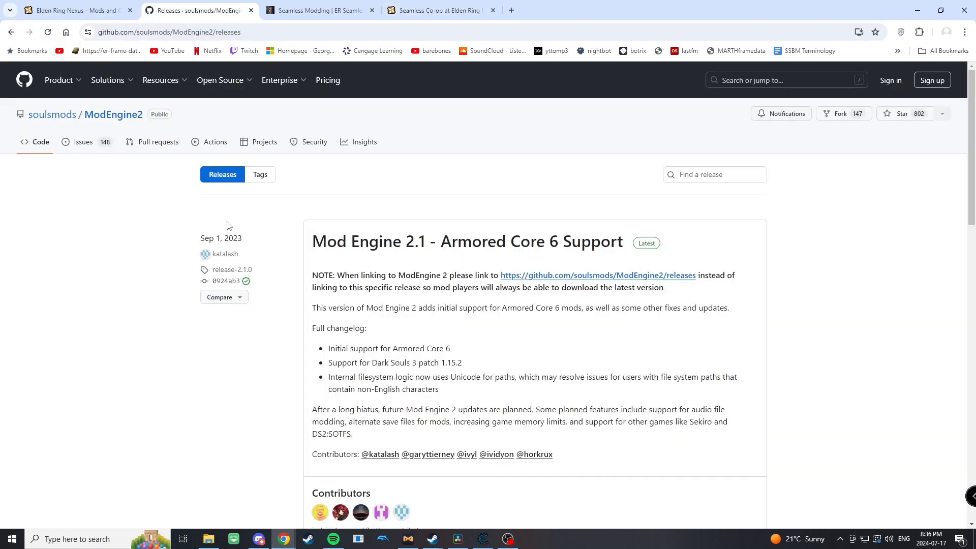
- Download ModEngine-2.1.0.0-win64.zip from the release Assets and check it in the downloads panel
{"action": "scroll", "scroll_direction": "down", "scroll_amount": 3}
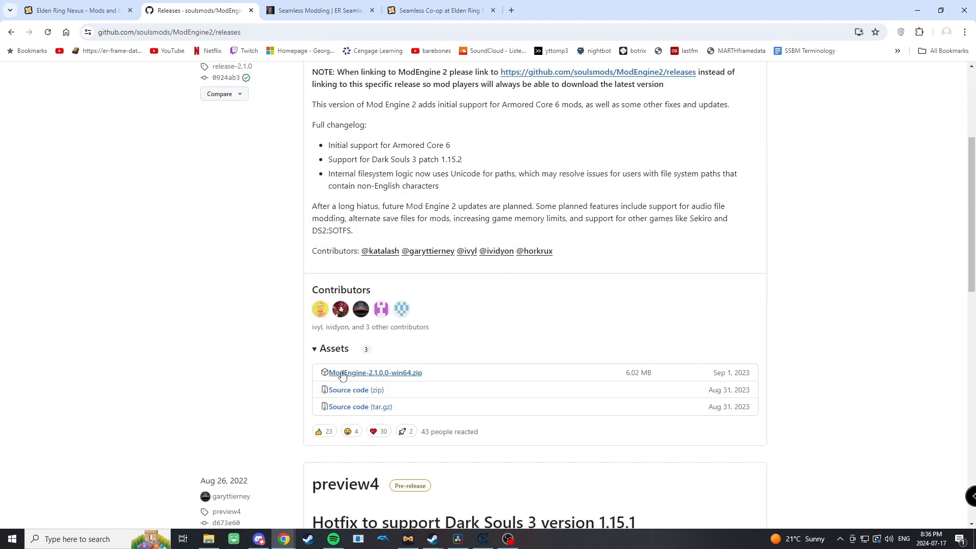
{"action": "mouse_move", "coordinate": [390, 378]}
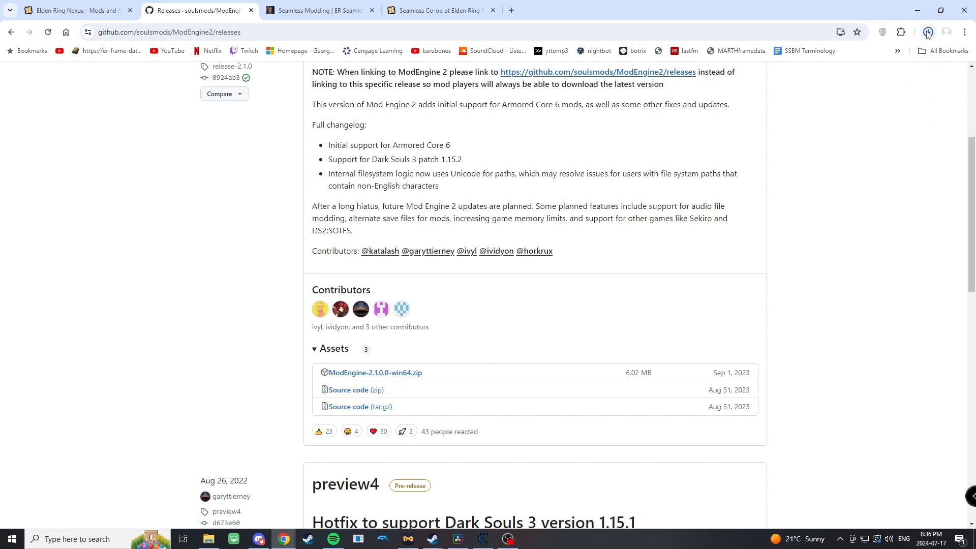
{"action": "left_click", "coordinate": [926, 32]}
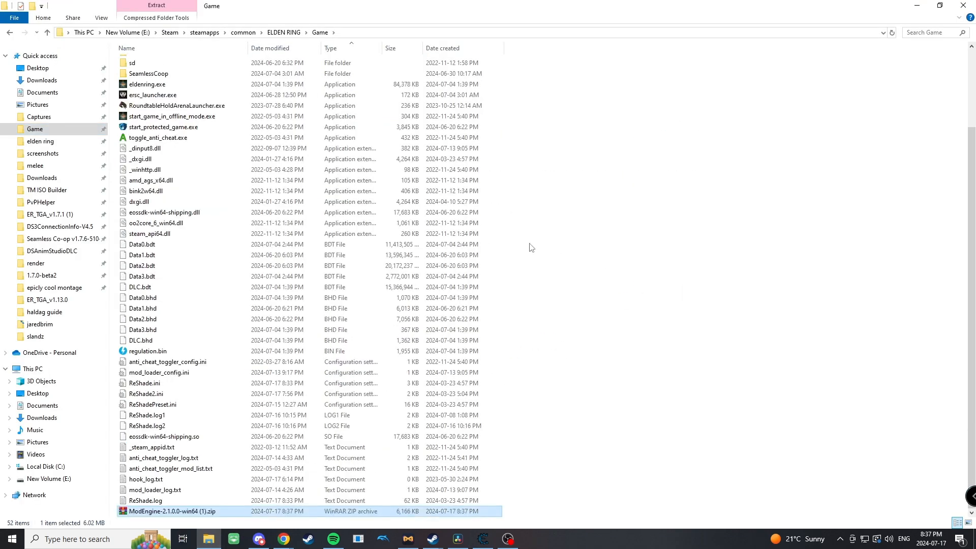
- Extract the ModEngine 2.1.0.0 zip in the Game folder and begin renaming the extracted folder to 'ME'
{"action": "right_click", "coordinate": [175, 512]}
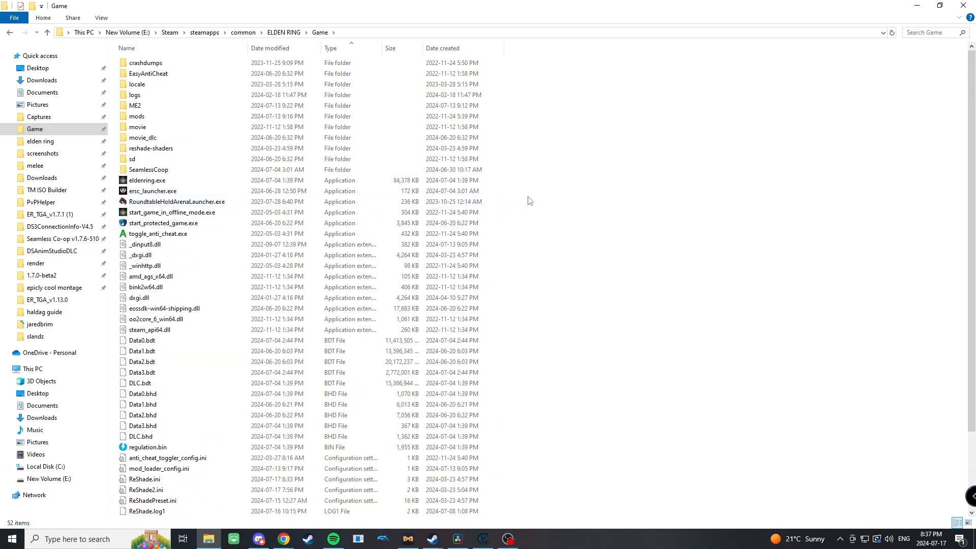
{"action": "right_click", "coordinate": [171, 511]}
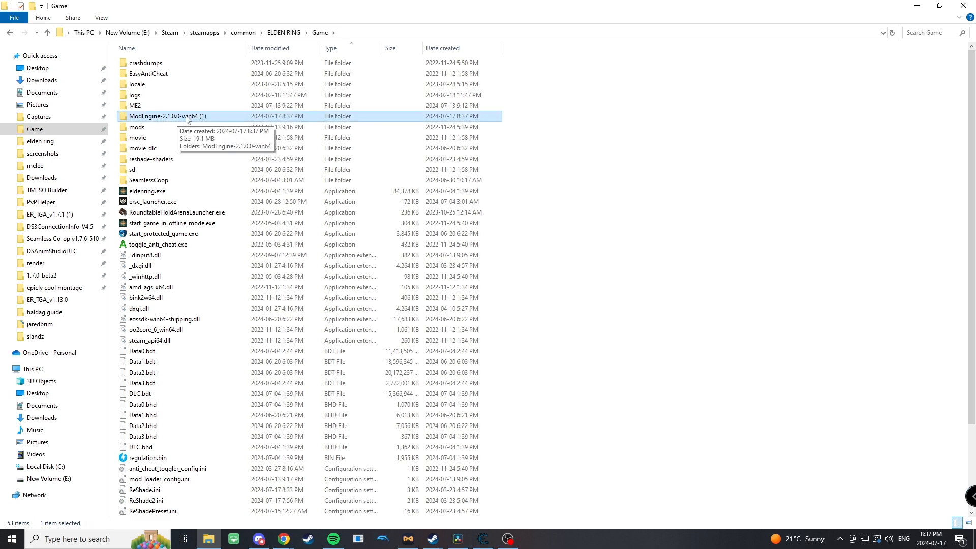
{"action": "double_click", "coordinate": [167, 116]}
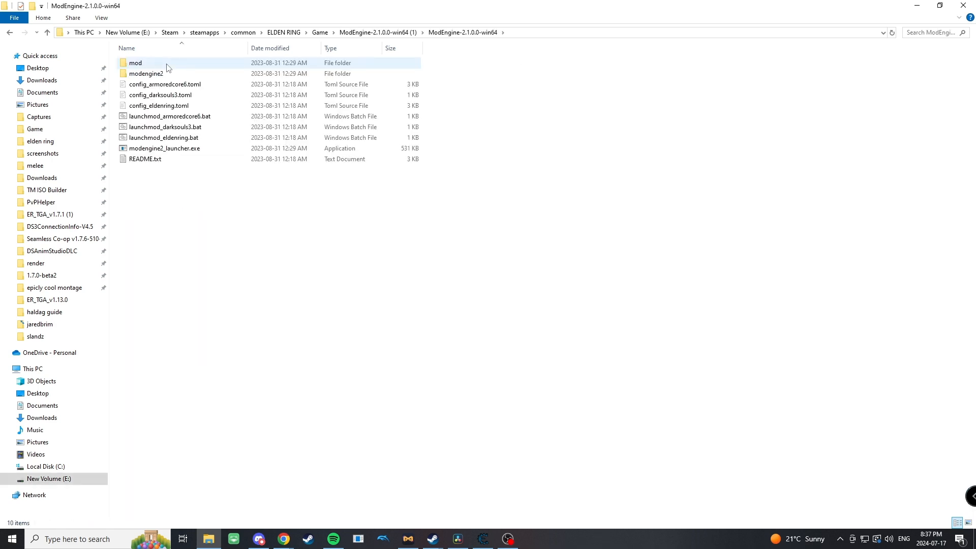
{"action": "left_click", "coordinate": [9, 32]}
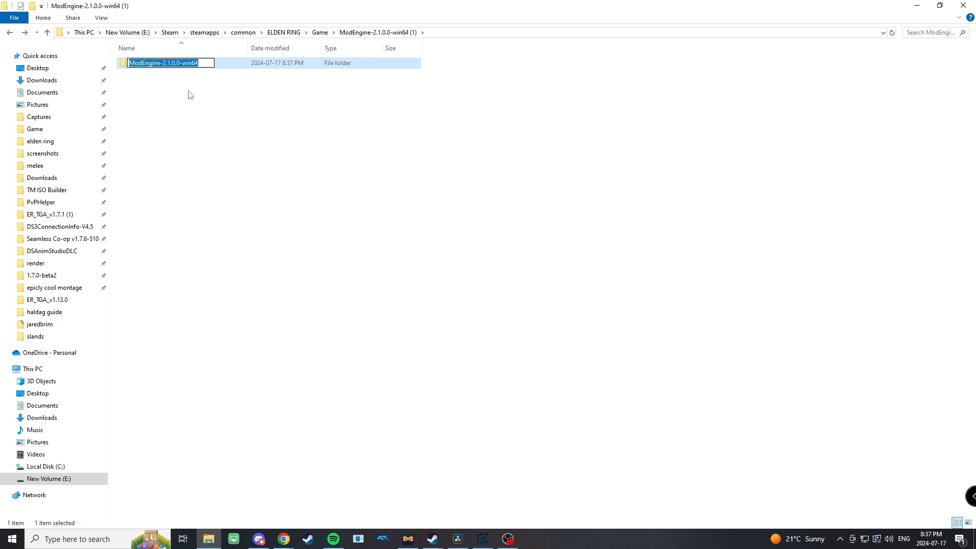
{"action": "type", "text": "ME"}
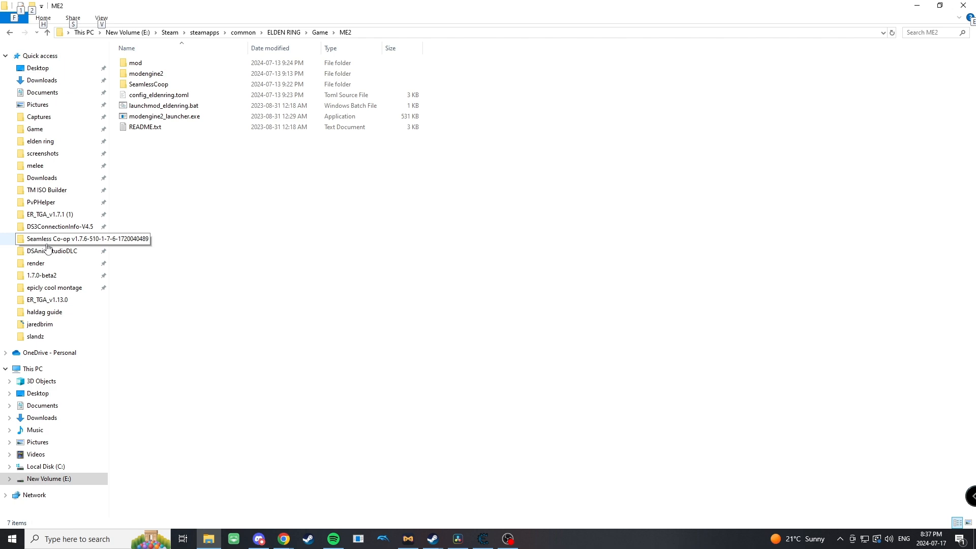
- Paste the Seamless Co-op files into ME2, replacing the same-named files in the destination
{"action": "right_click", "coordinate": [274, 537]}
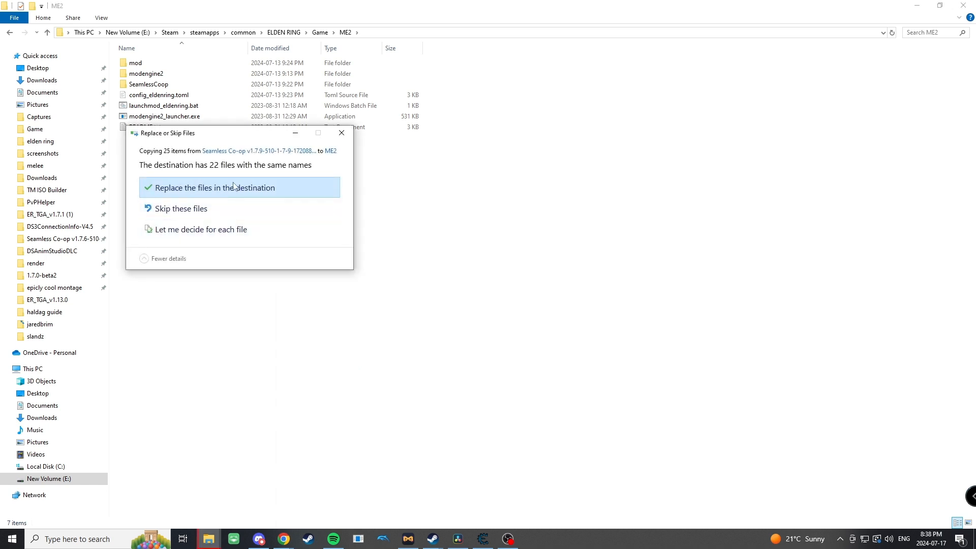
{"action": "mouse_move", "coordinate": [208, 194]}
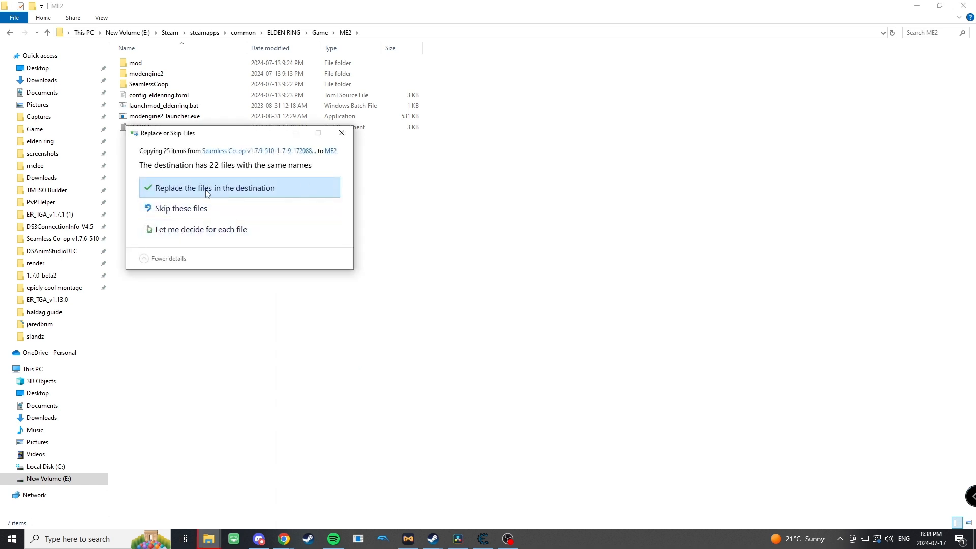
{"action": "left_click", "coordinate": [213, 187]}
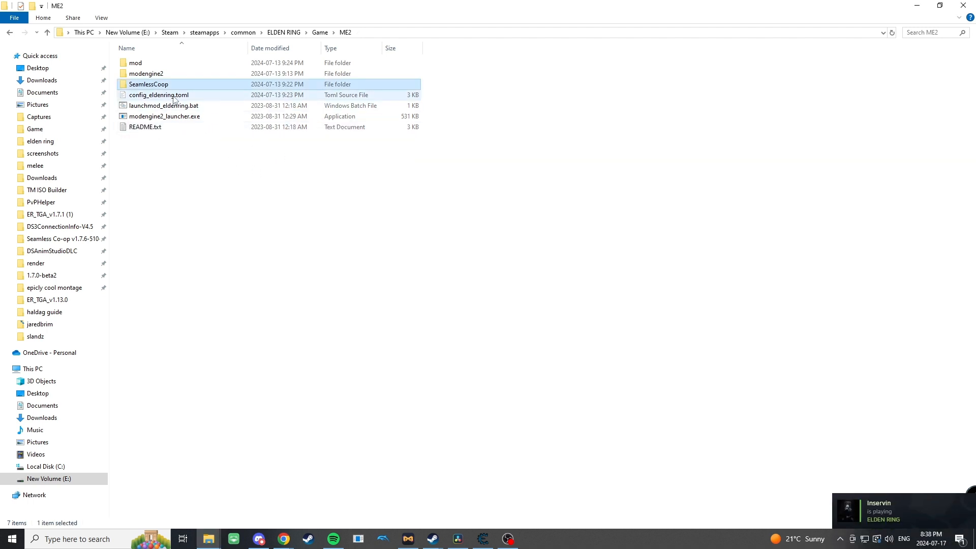
{"action": "left_click", "coordinate": [231, 198]}
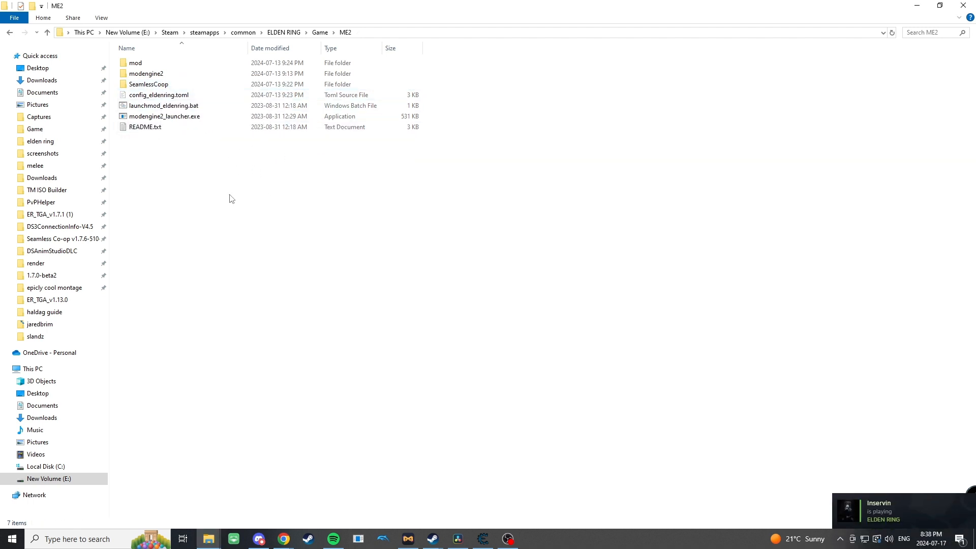
{"action": "left_click", "coordinate": [146, 127]}
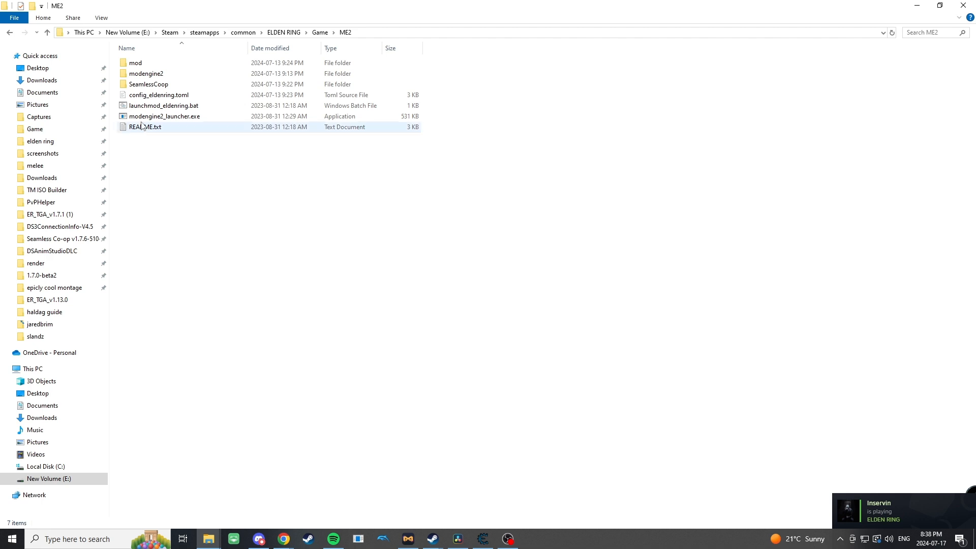
- Navigate into ME2's mod folder and then its parts folder
{"action": "left_click", "coordinate": [135, 62]}
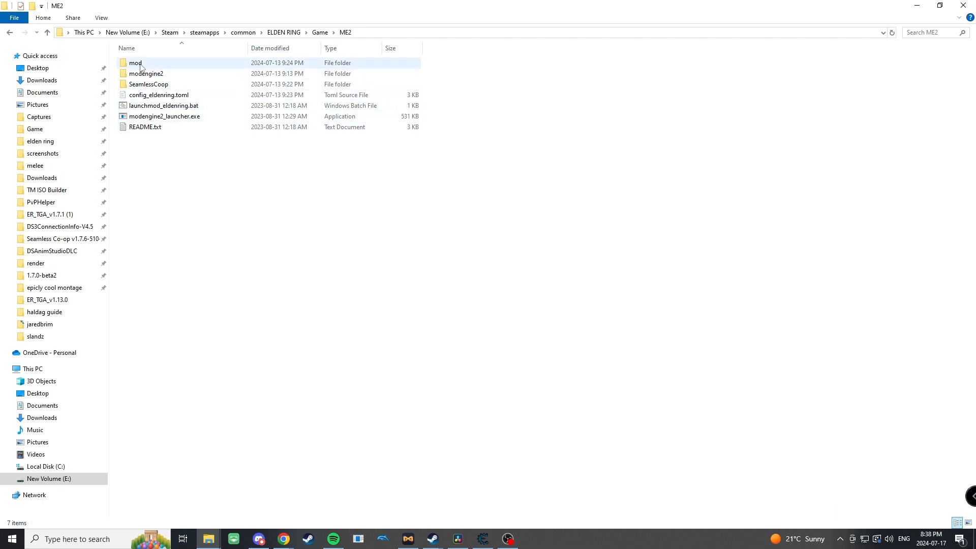
{"action": "double_click", "coordinate": [135, 62]}
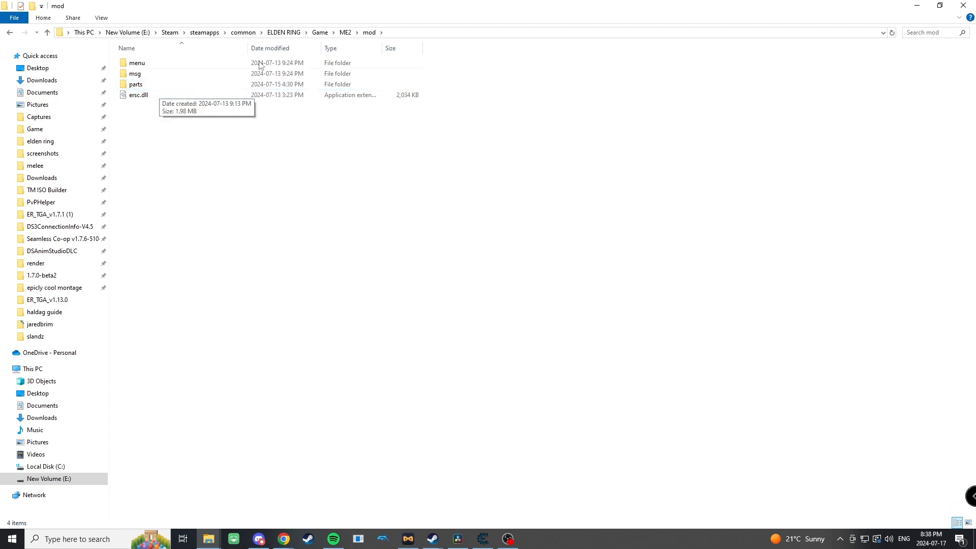
{"action": "left_click", "coordinate": [135, 84]}
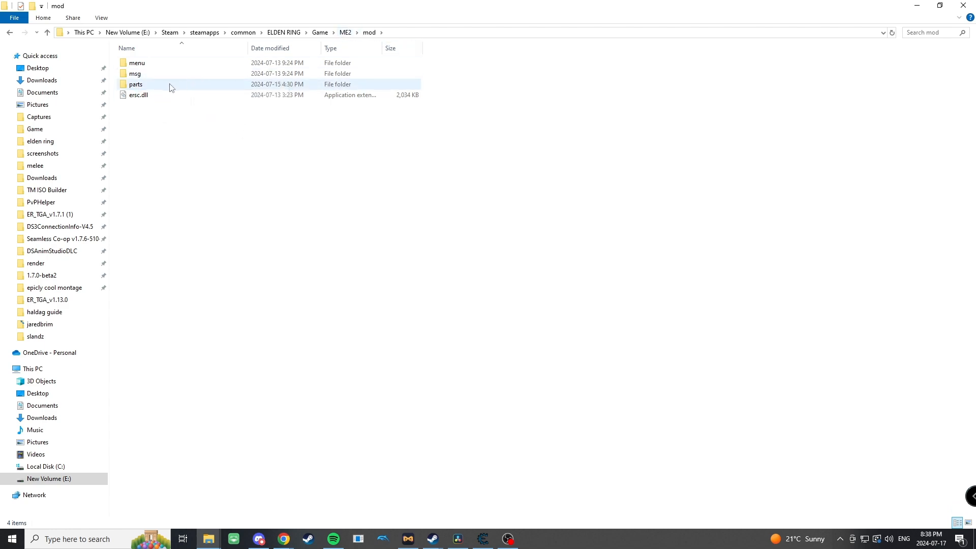
{"action": "double_click", "coordinate": [135, 84]}
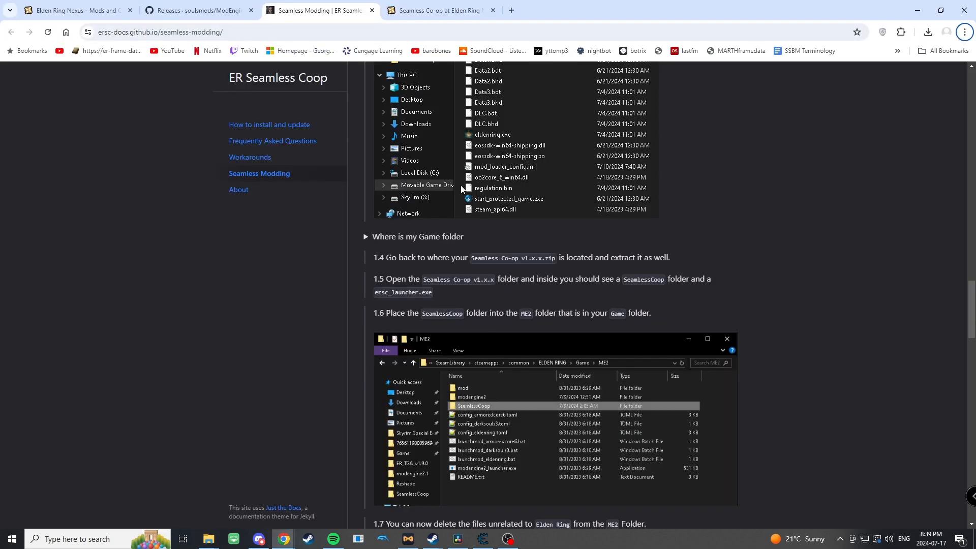
- Switch to the Seamless Modding docs browser tab
{"action": "left_click", "coordinate": [74, 10]}
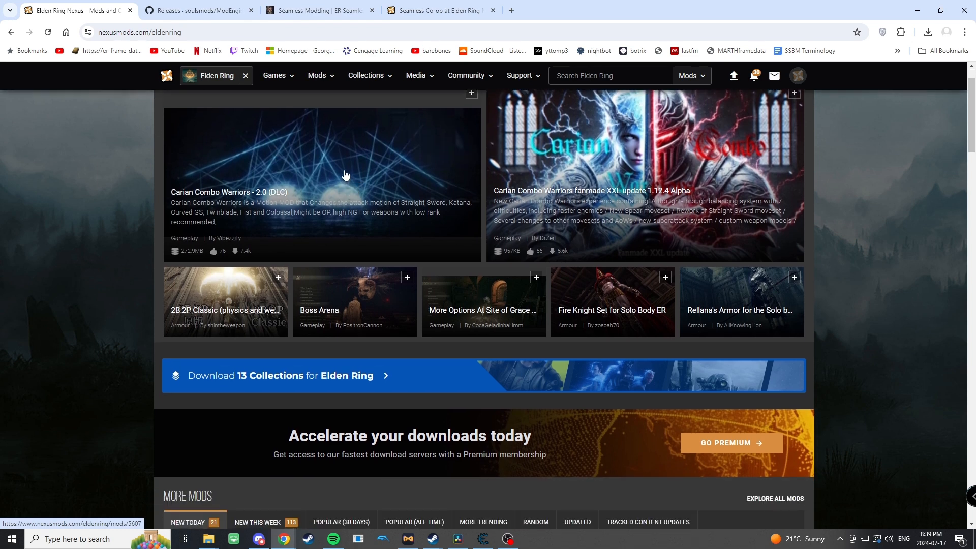
{"action": "mouse_move", "coordinate": [719, 287]}
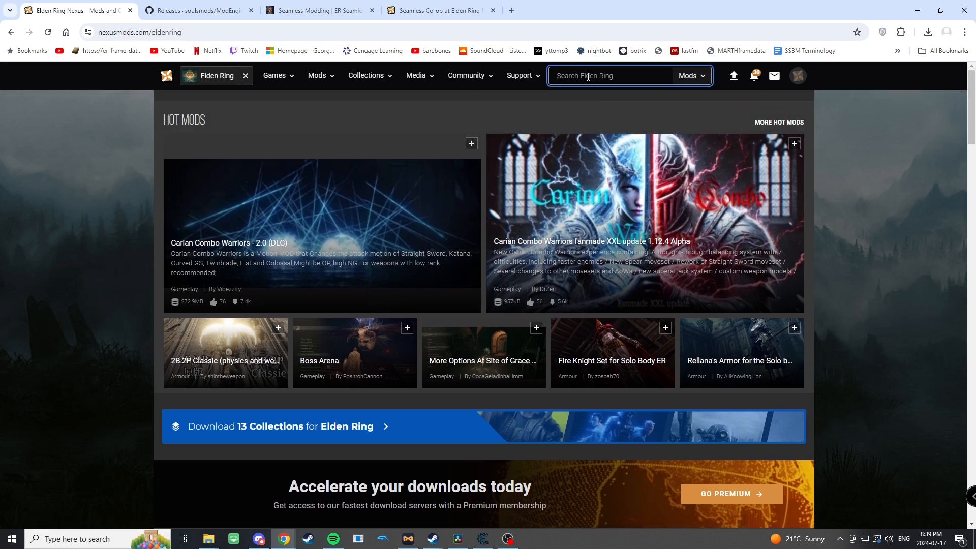
- Search Nexus Mods for 'firelin' and review the Firelink Set with Sword mod page description
{"action": "type", "text": "firelink"}
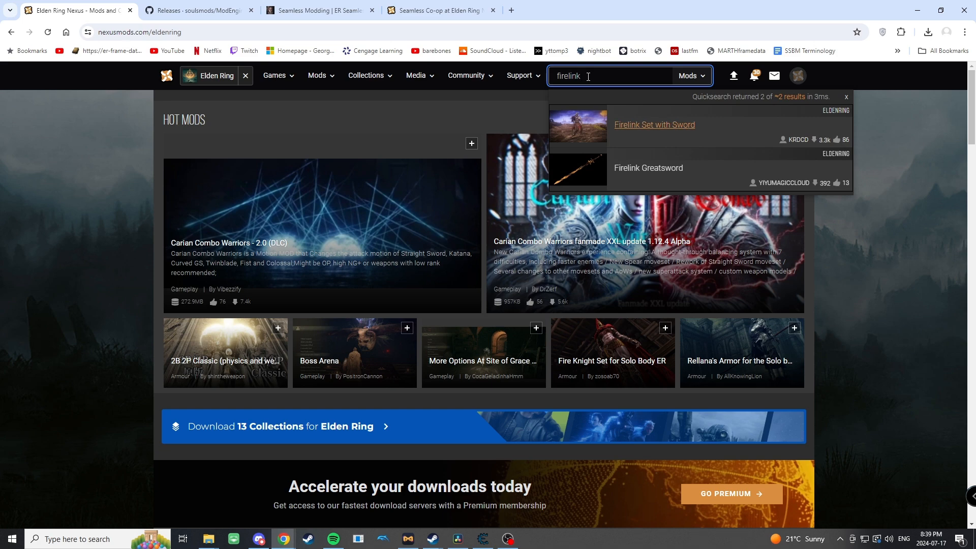
{"action": "left_click", "coordinate": [654, 124]}
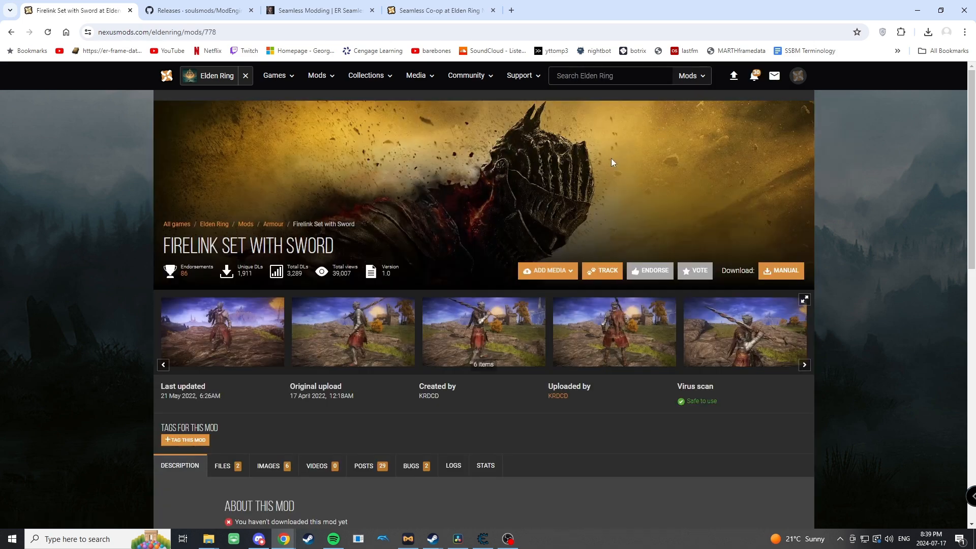
{"action": "scroll", "scroll_direction": "down", "scroll_amount": 3}
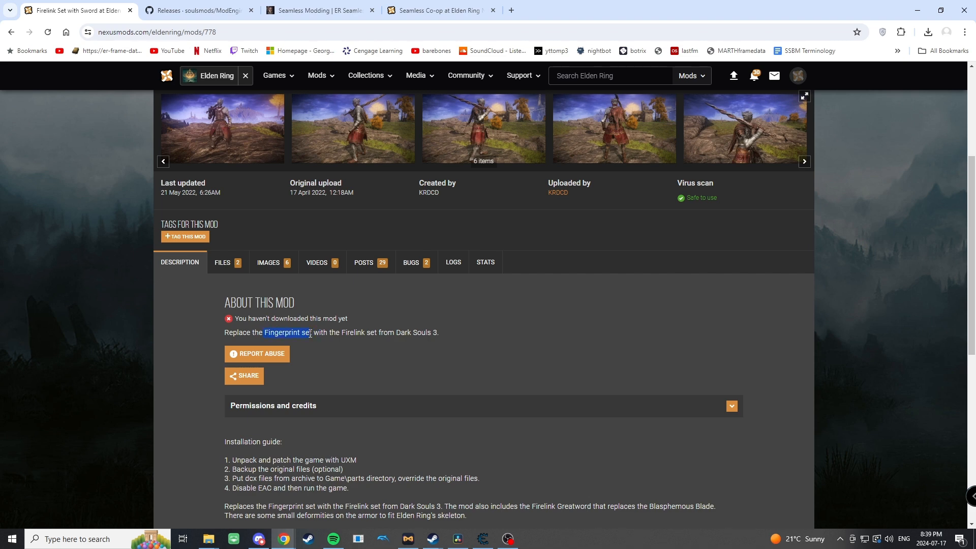
{"action": "left_click_drag", "start_coordinate": [309, 332], "coordinate": [386, 332]}
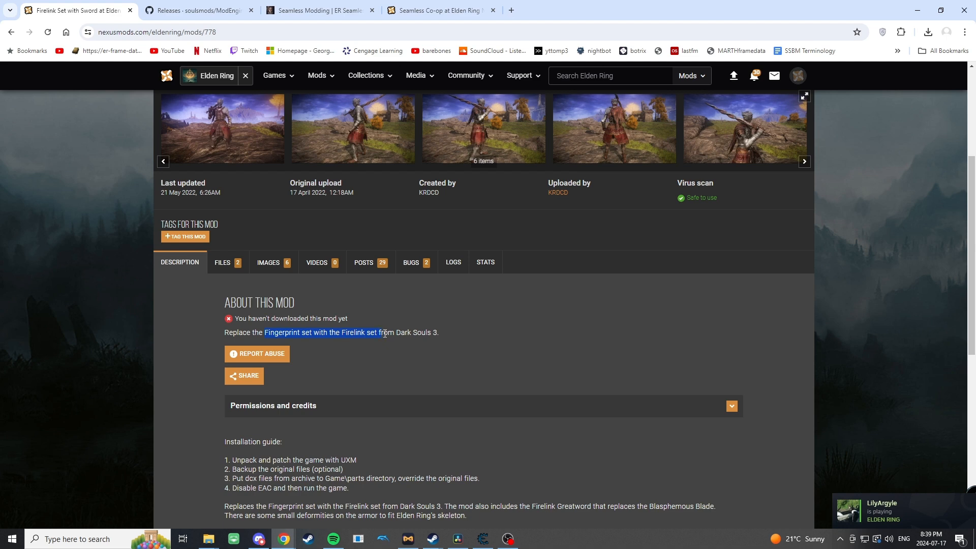
- Start a manual slow download of the Firelink Set V1.1 file and check its progress
{"action": "left_click", "coordinate": [223, 263]}
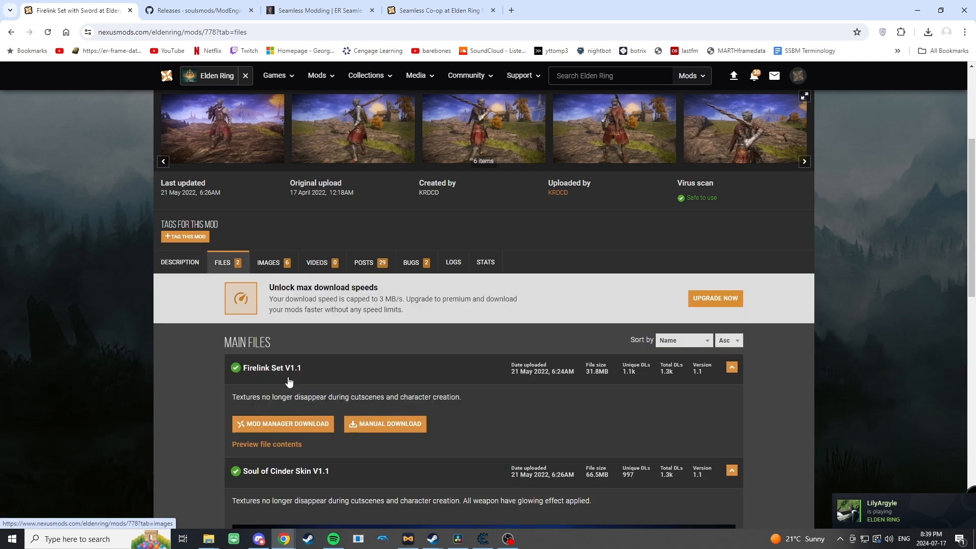
{"action": "scroll", "scroll_direction": "down", "scroll_amount": 3}
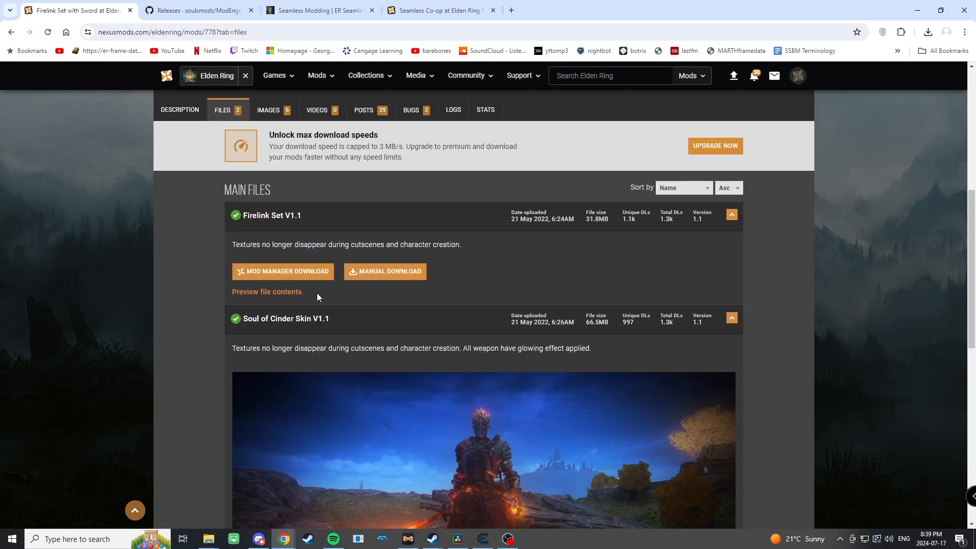
{"action": "left_click", "coordinate": [384, 272]}
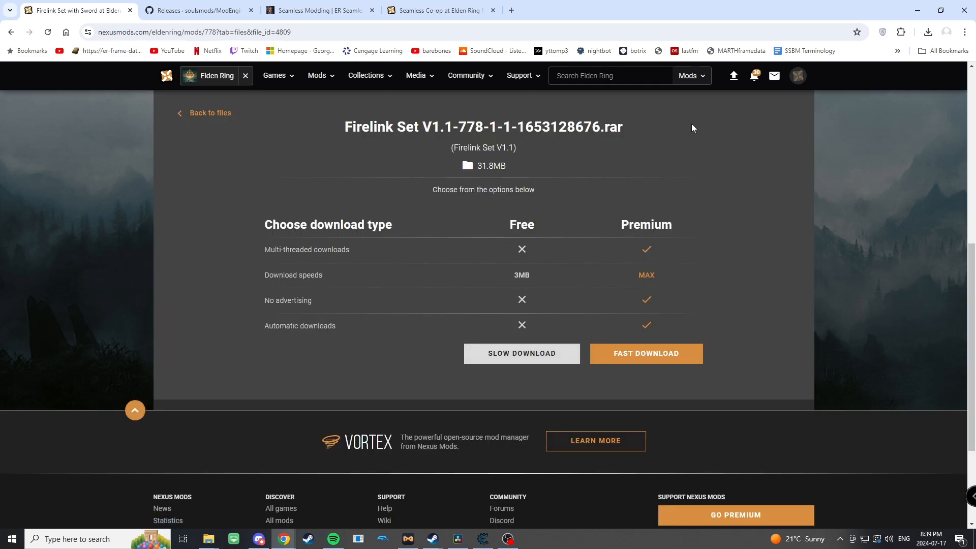
{"action": "mouse_move", "coordinate": [616, 273]}
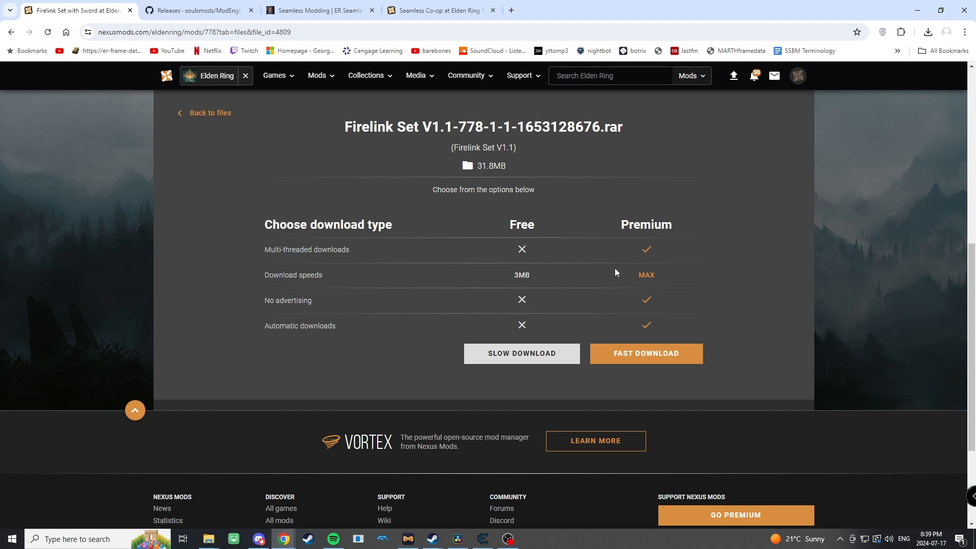
{"action": "left_click", "coordinate": [645, 353]}
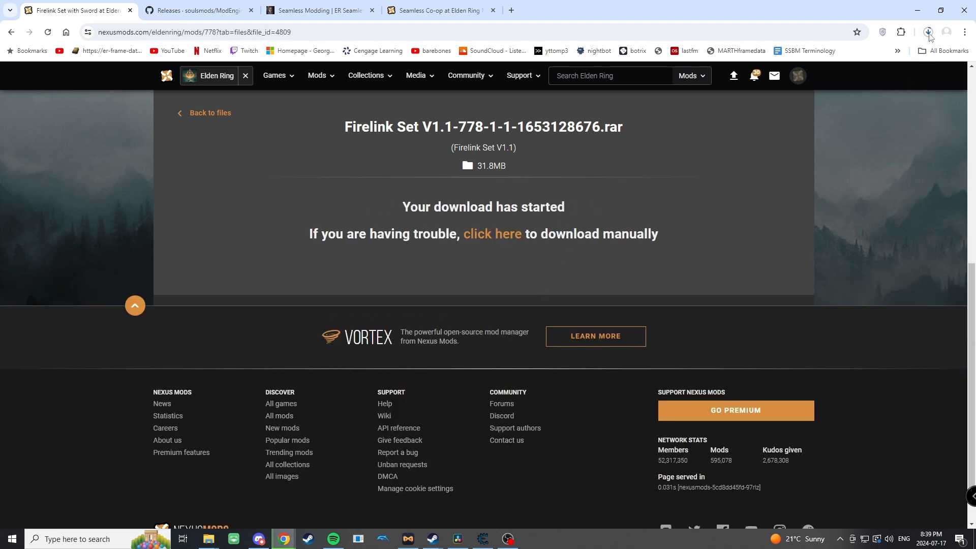
{"action": "left_click", "coordinate": [927, 33]}
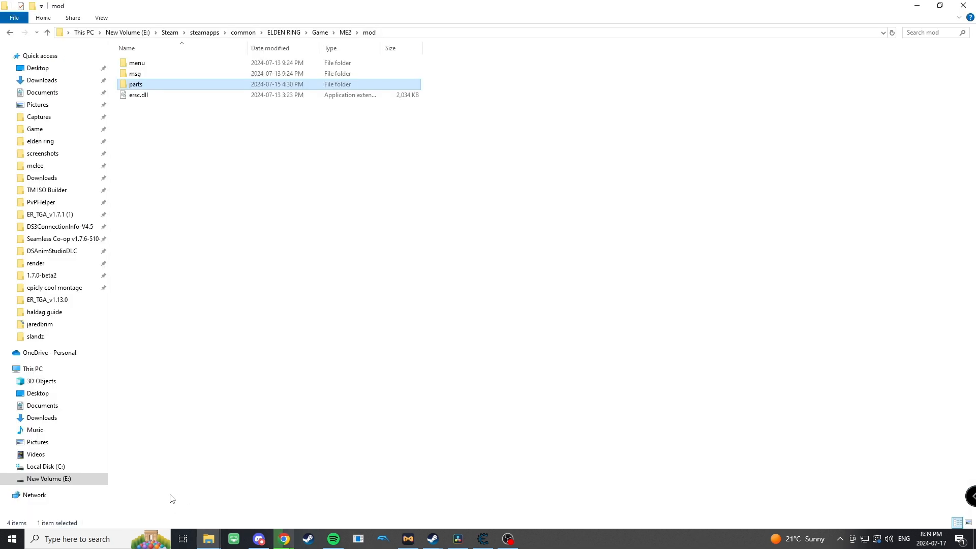
- Move the Firelink Set archive into the elden ring mods folder and extract it there
{"action": "right_click", "coordinate": [164, 63]}
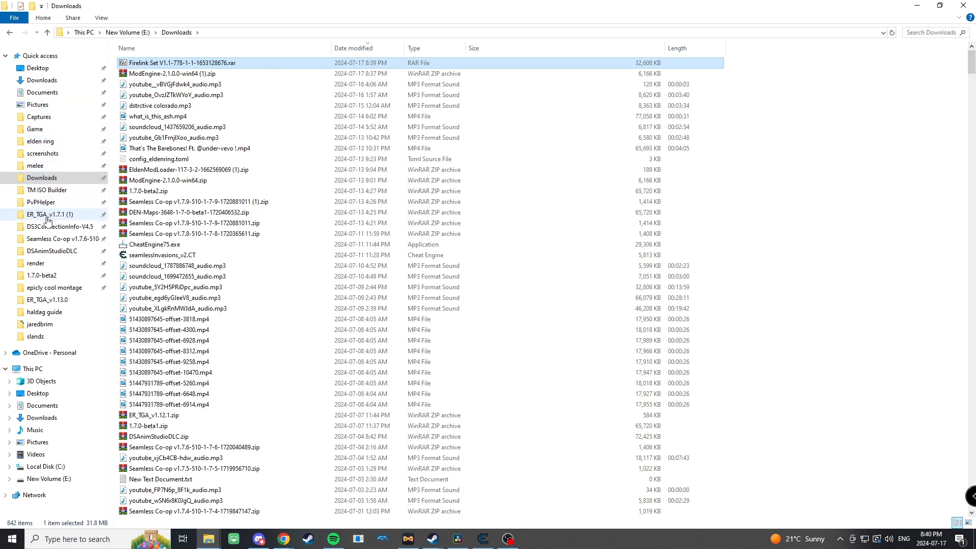
{"action": "mouse_move", "coordinate": [74, 142]}
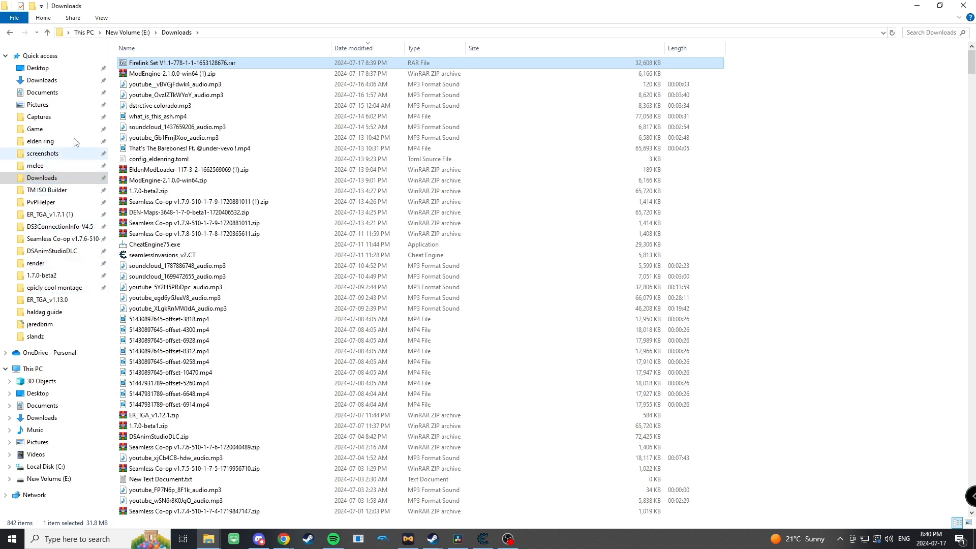
{"action": "double_click", "coordinate": [41, 142]}
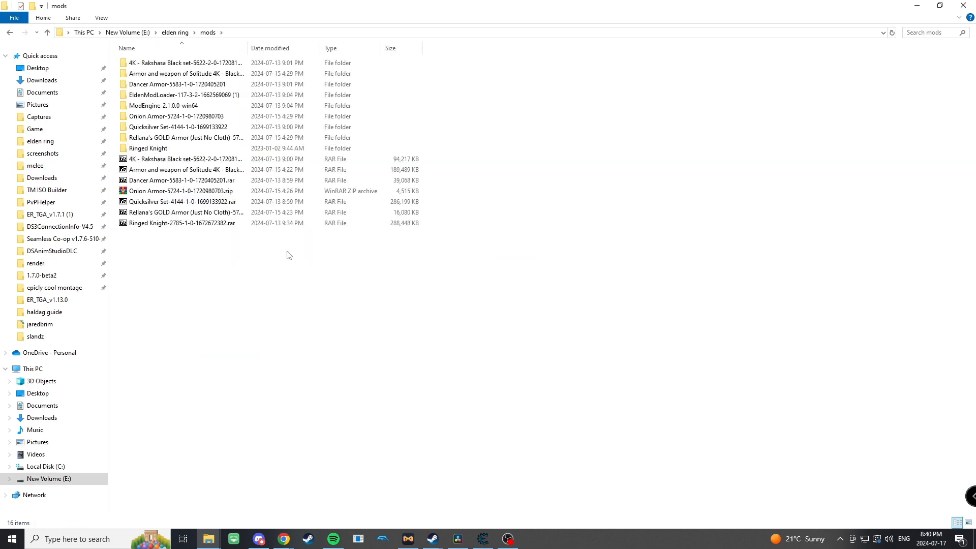
{"action": "left_click", "coordinate": [182, 234]}
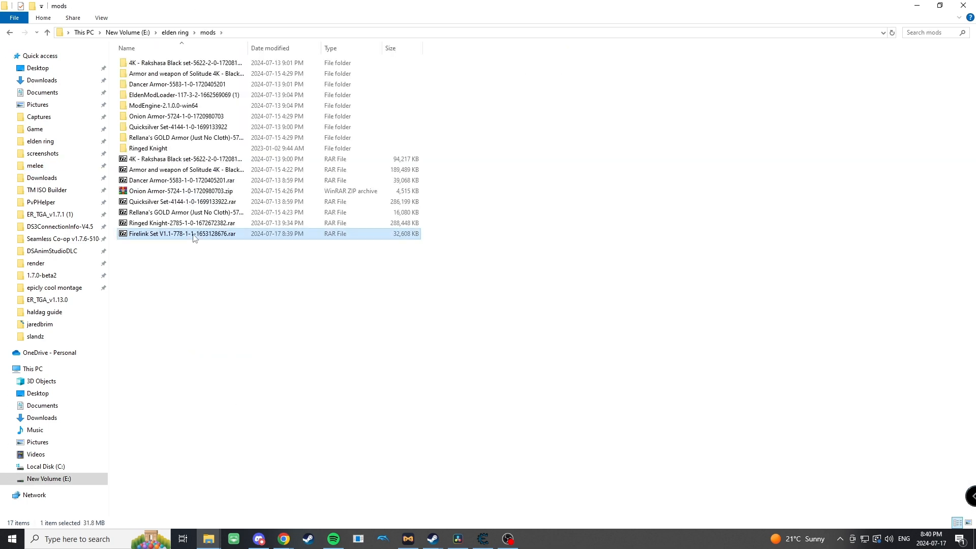
{"action": "double_click", "coordinate": [181, 234]}
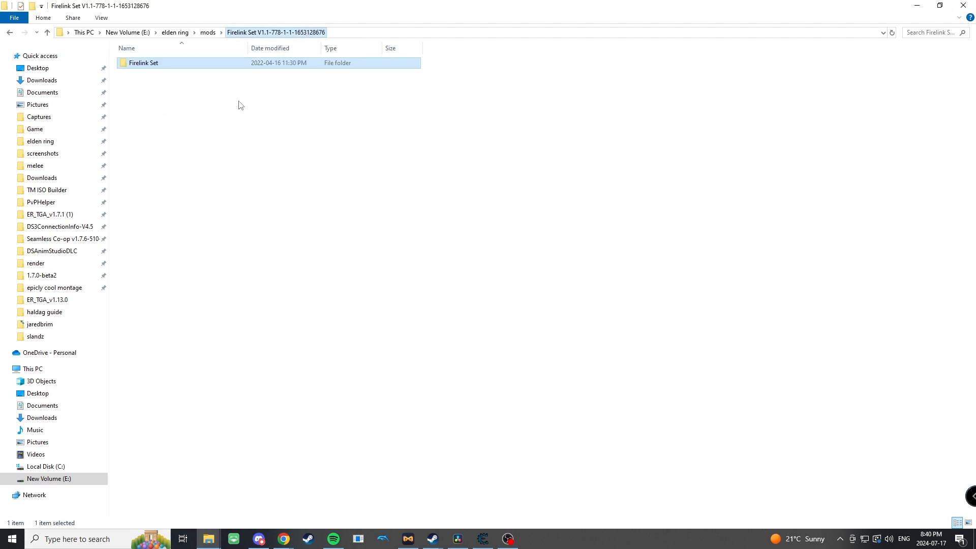
{"action": "double_click", "coordinate": [143, 63]}
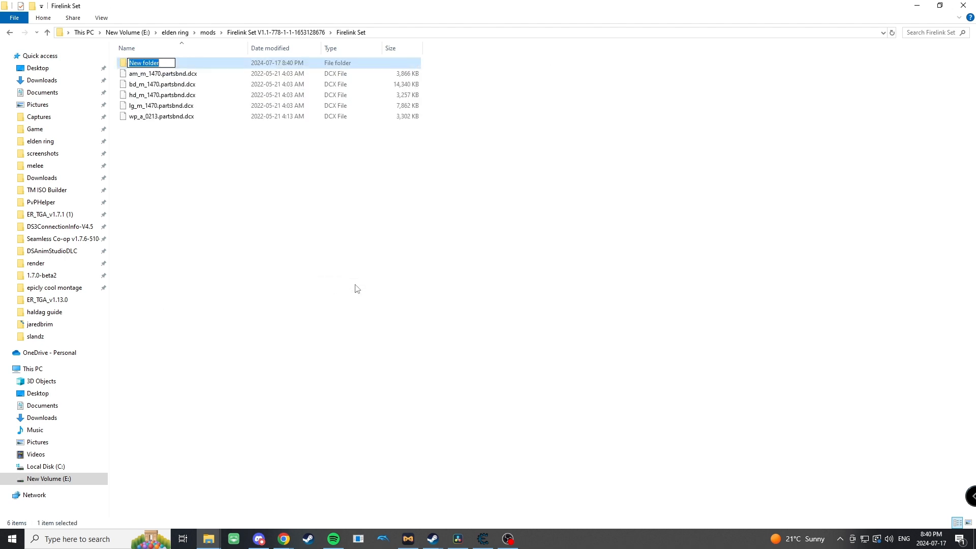
- Create a folder named 'parts' inside Firelink Set and move into it
{"action": "type", "text": "parts"}
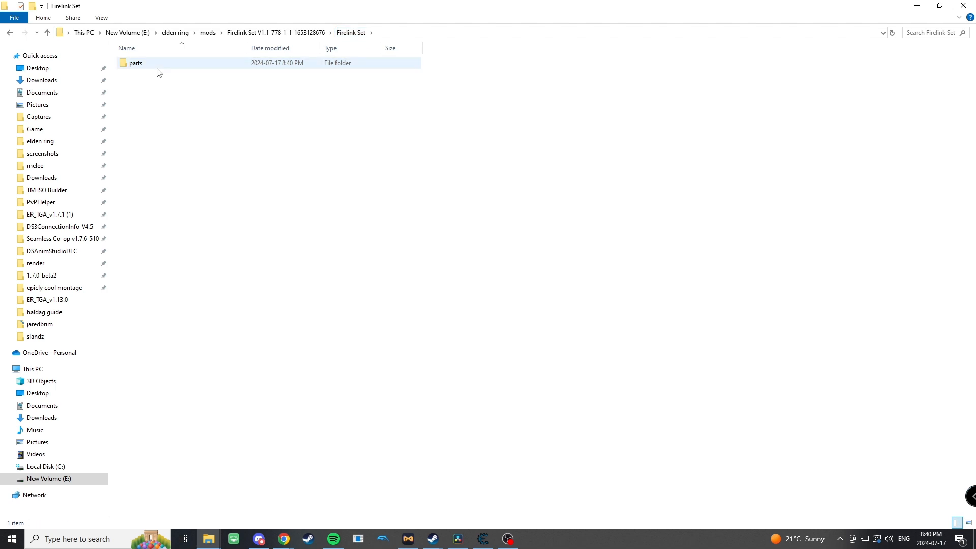
{"action": "double_click", "coordinate": [135, 63]}
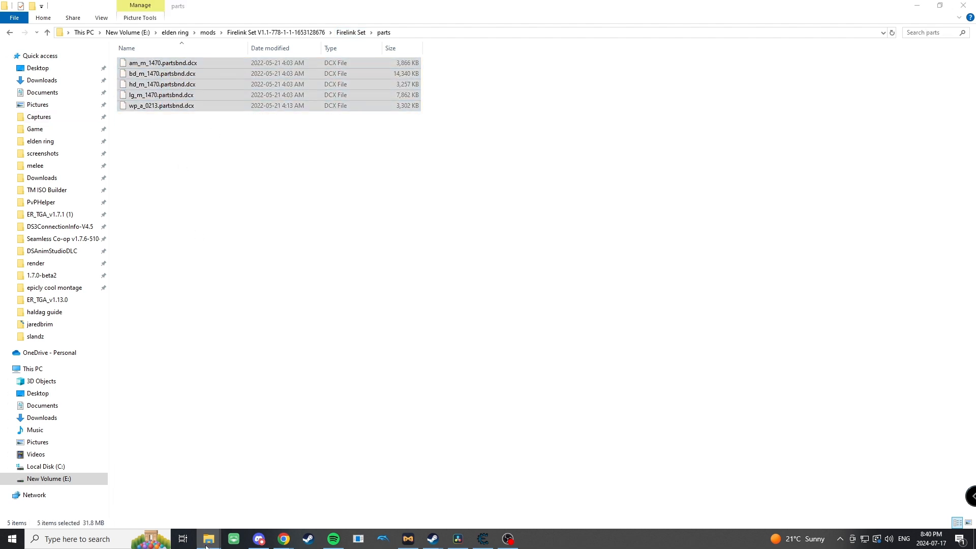
{"action": "mouse_move", "coordinate": [208, 538]}
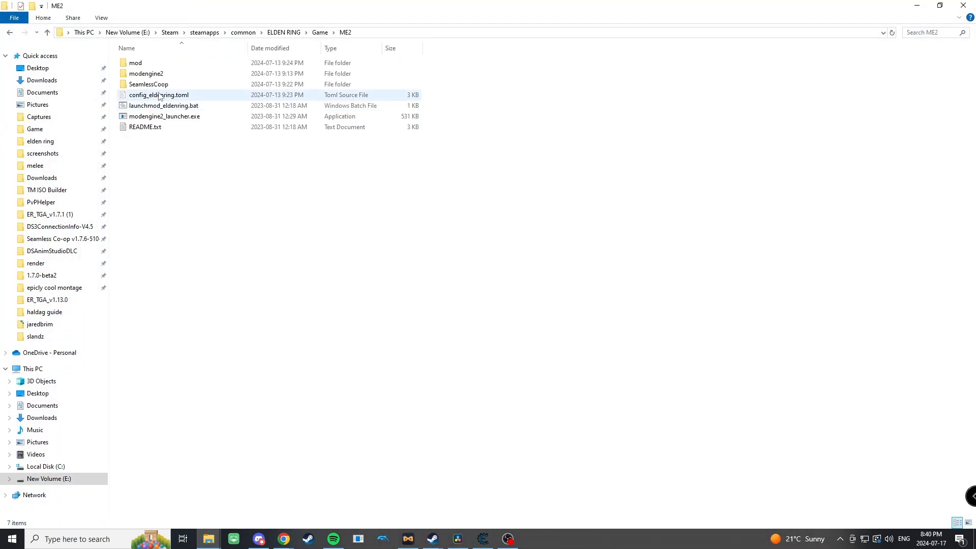
- Navigate to ME2\mod\parts to place the five Firelink .partsbnd.dcx files
{"action": "double_click", "coordinate": [135, 62]}
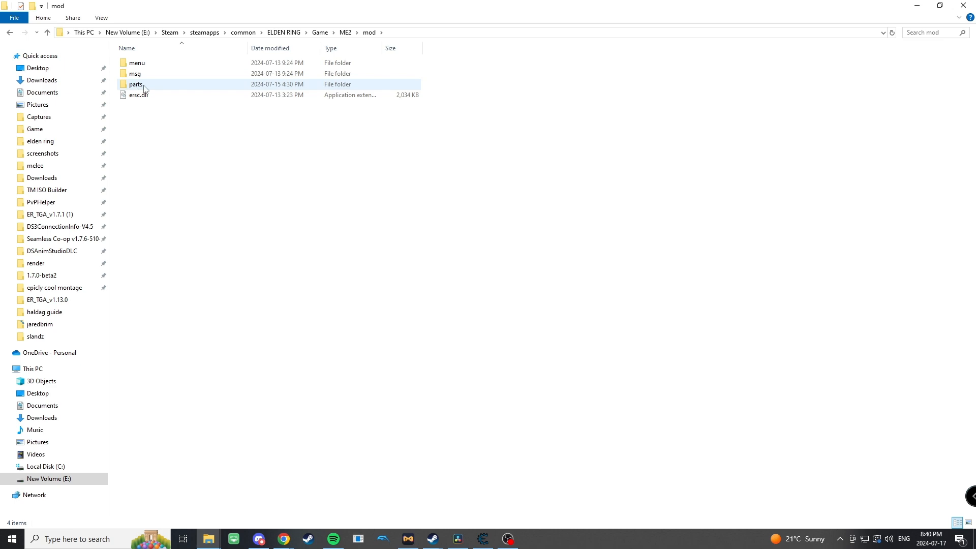
{"action": "double_click", "coordinate": [135, 84]}
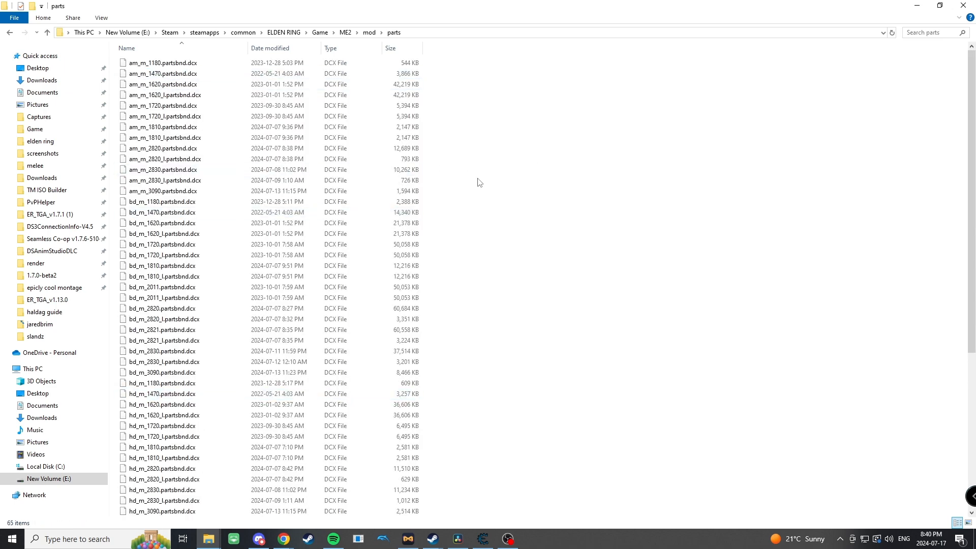
{"action": "mouse_move", "coordinate": [55, 135]}
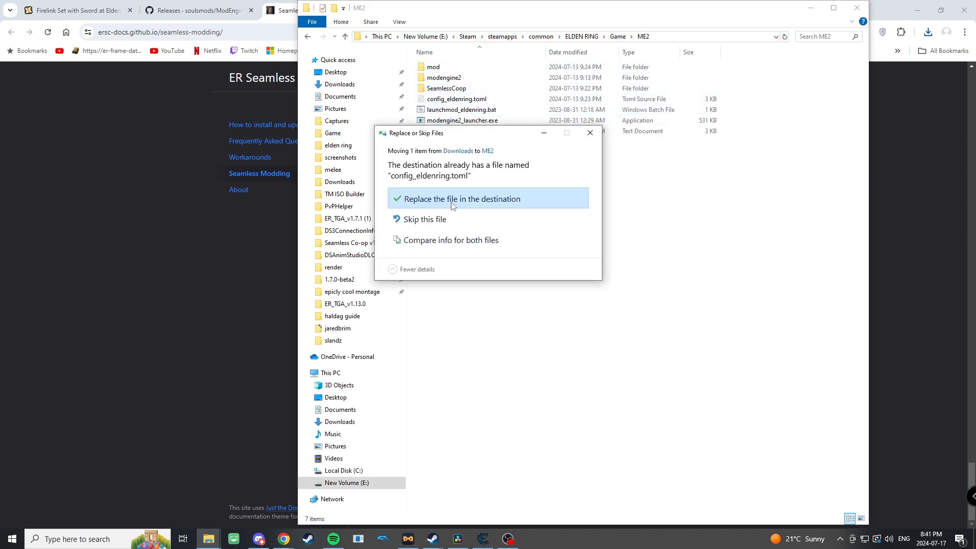
- Replace config_eldenring.toml, launch the game via launchmod_eldenring.bat, then Alt+Tab back to File Explorer
{"action": "left_click", "coordinate": [460, 199]}
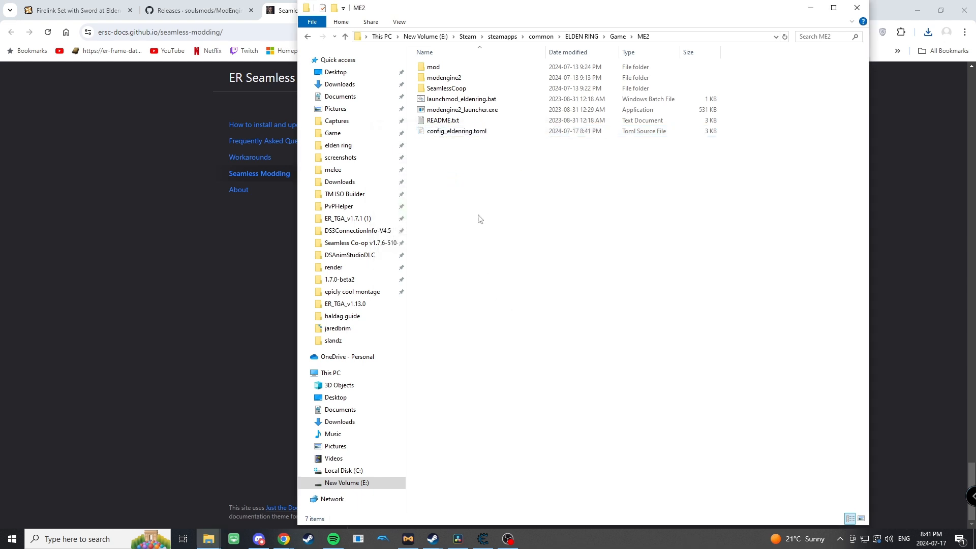
{"action": "left_click", "coordinate": [462, 98]}
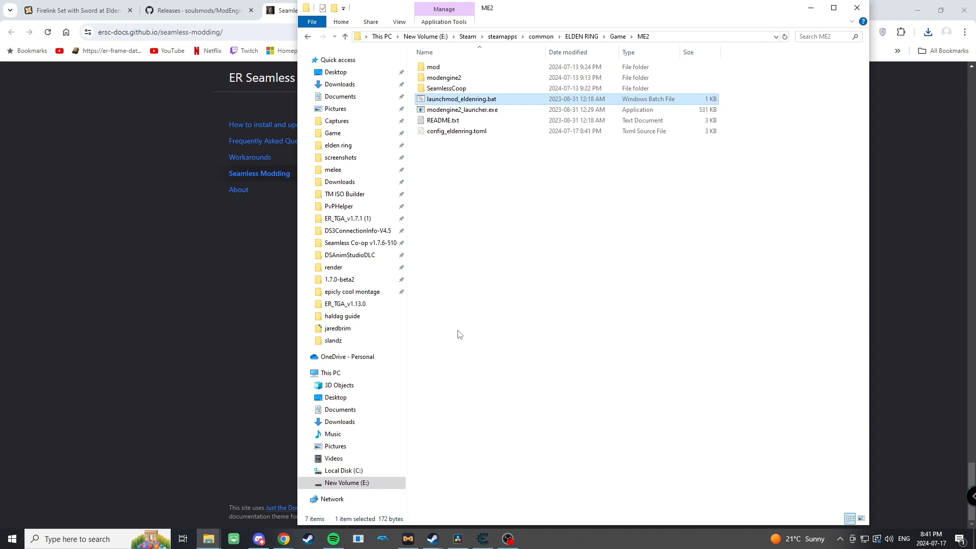
{"action": "double_click", "coordinate": [462, 99]}
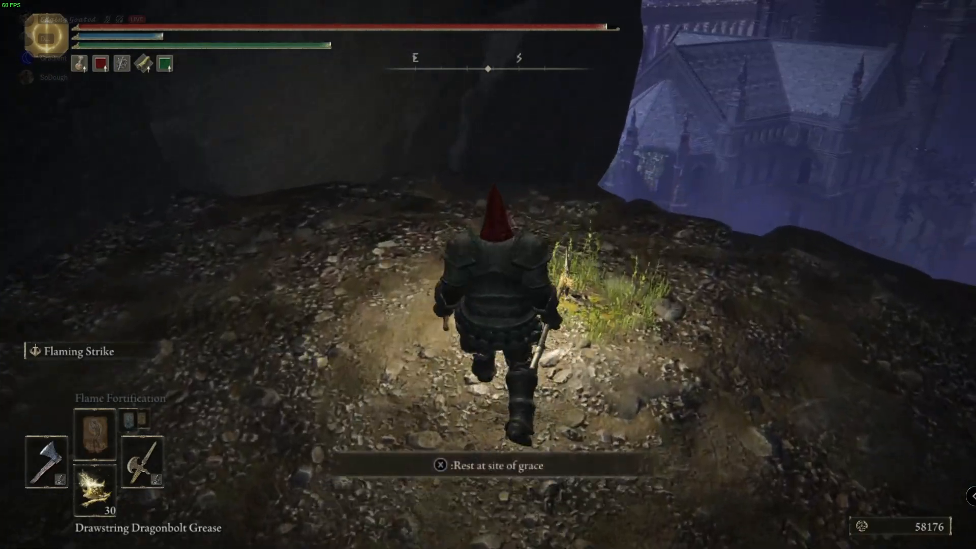
{"action": "key", "text": "alt+tab"}
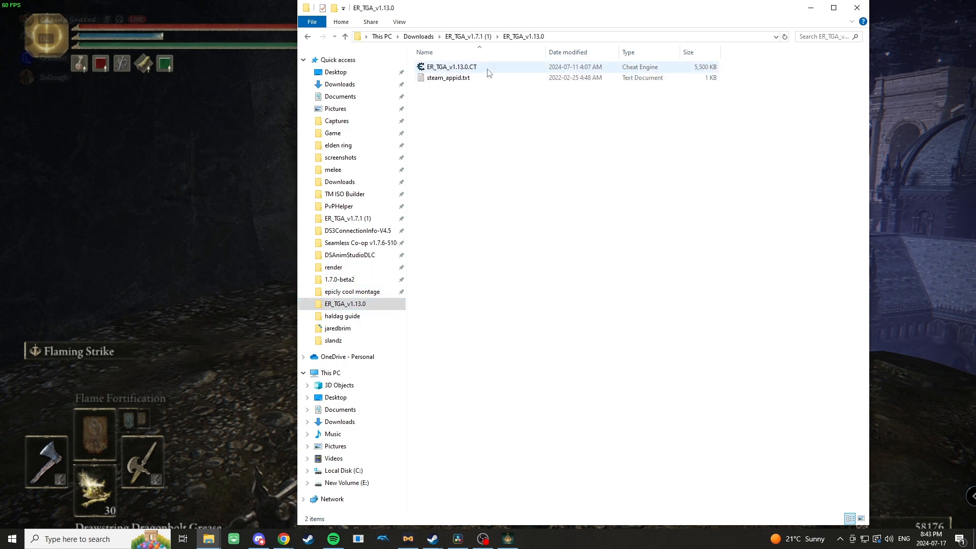
- Load ER_TGA_v1.13.0.CT and set the ItemGib spawner item to Fingerprint Gauntlets
{"action": "double_click", "coordinate": [451, 67]}
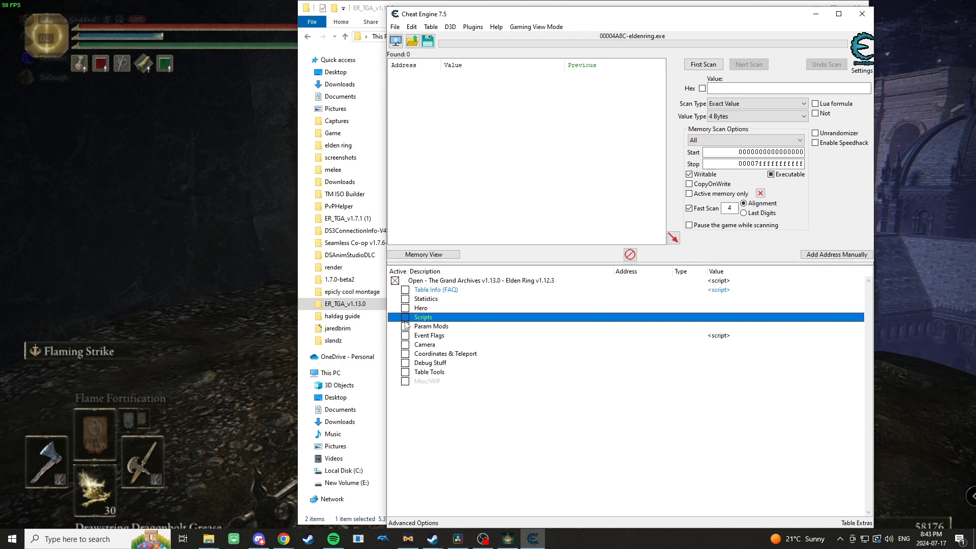
{"action": "left_click", "coordinate": [405, 317]}
{"action": "type", "text": "fingerprint"}
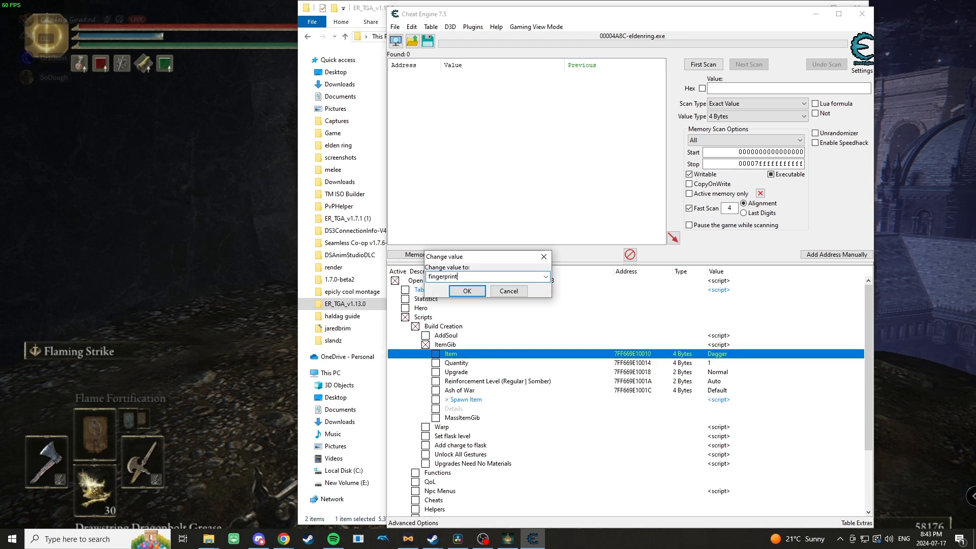
{"action": "left_click", "coordinate": [467, 290]}
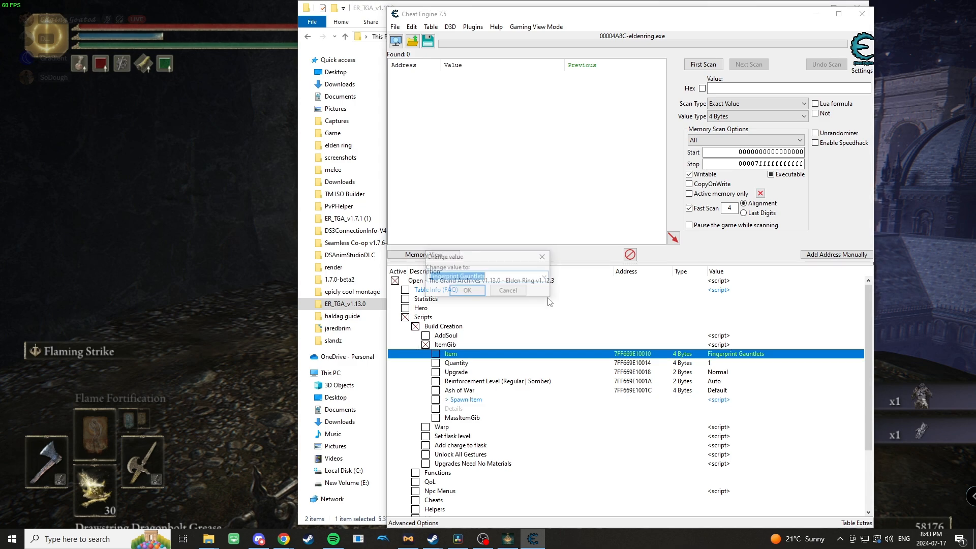
{"action": "left_click", "coordinate": [545, 276]}
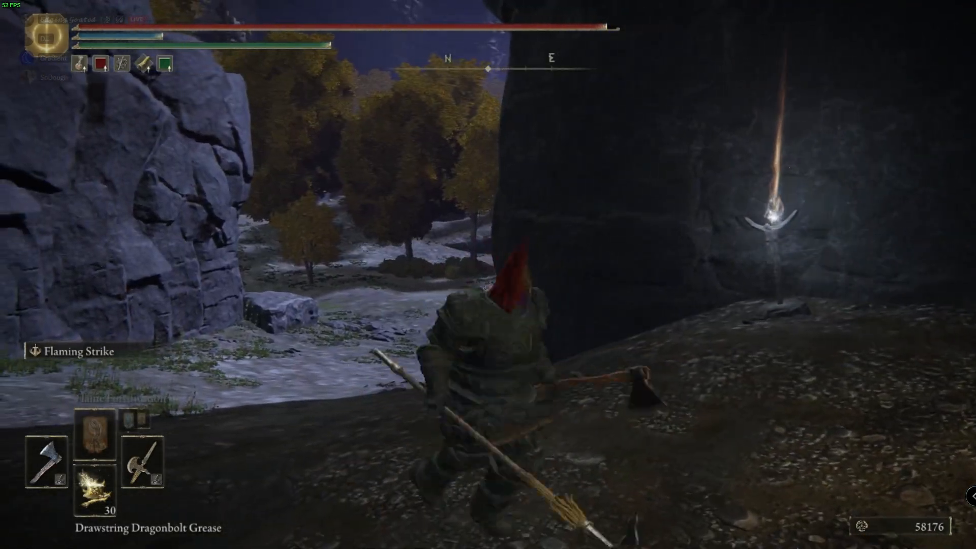
- Return to Elden Ring and move the character beside the site of grace
{"action": "key", "text": "i"}
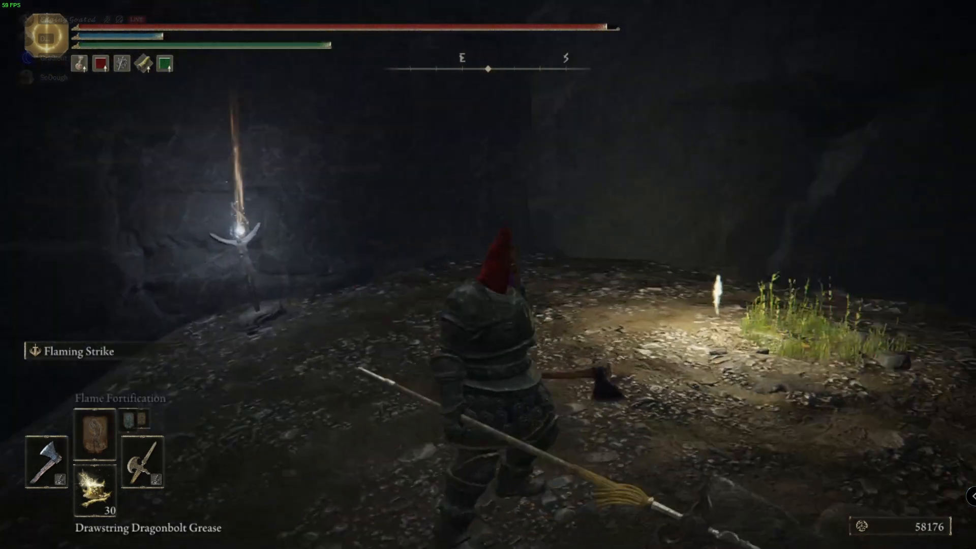
{"action": "left_click", "coordinate": [465, 399]}
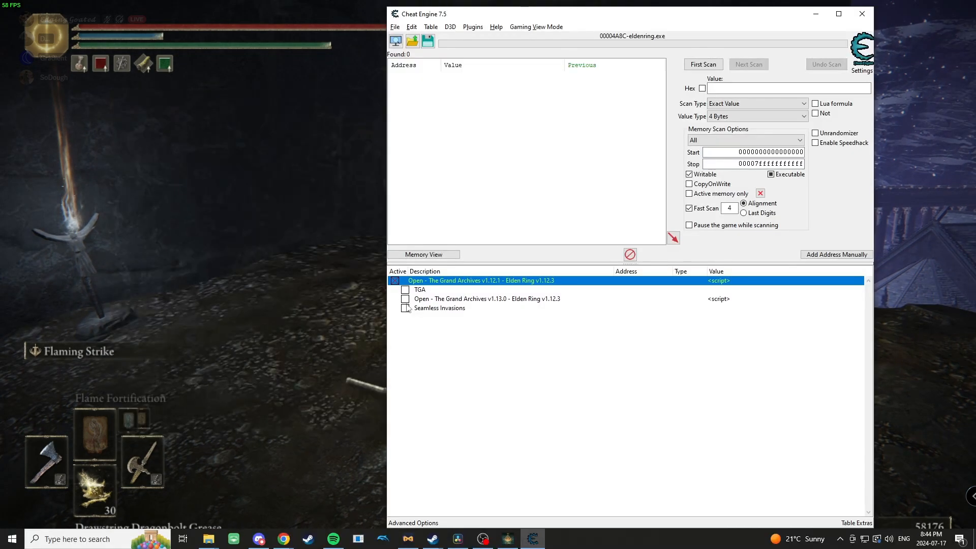
- Switch to Cheat Engine, attach to the new eldenring.exe and enable Grand Archives v1.12.1
{"action": "key", "text": "alt+tab"}
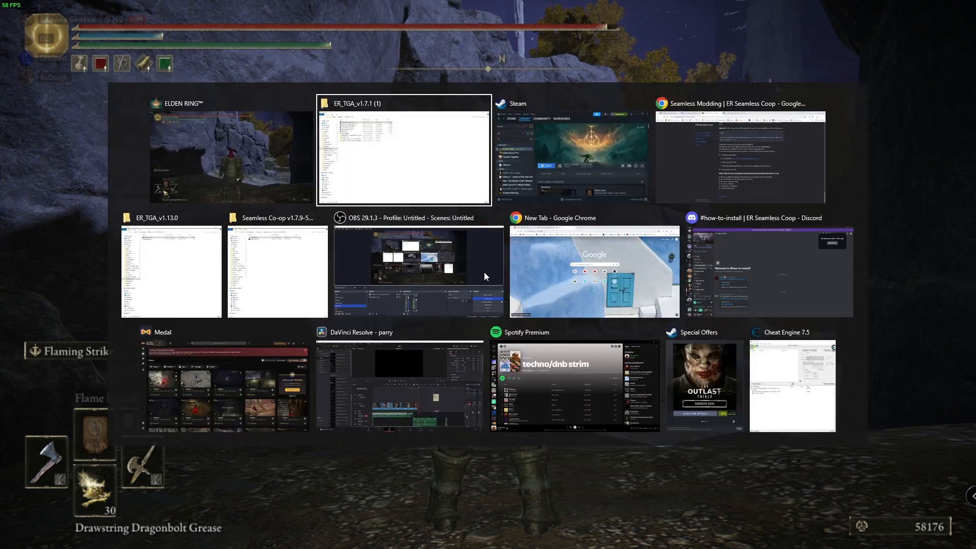
{"action": "left_click", "coordinate": [791, 384]}
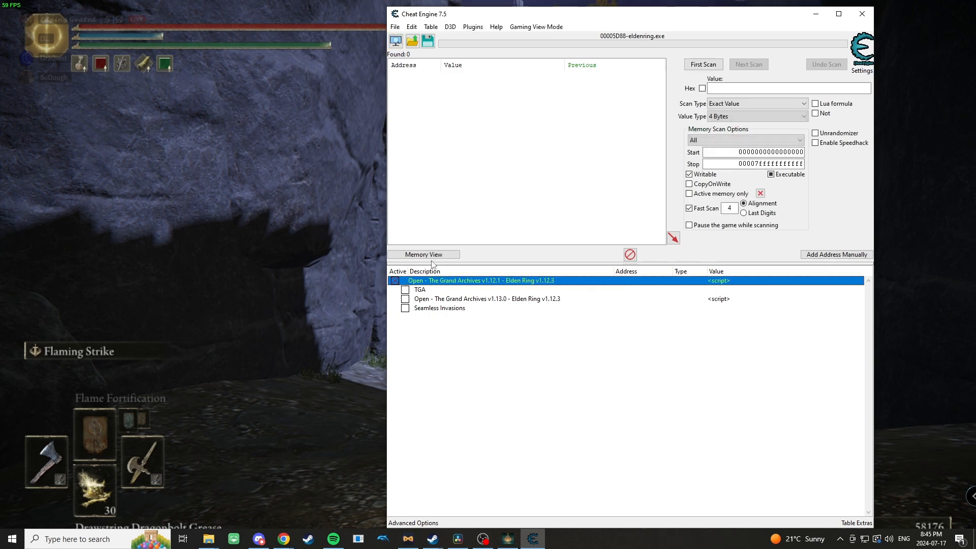
{"action": "left_click", "coordinate": [486, 299]}
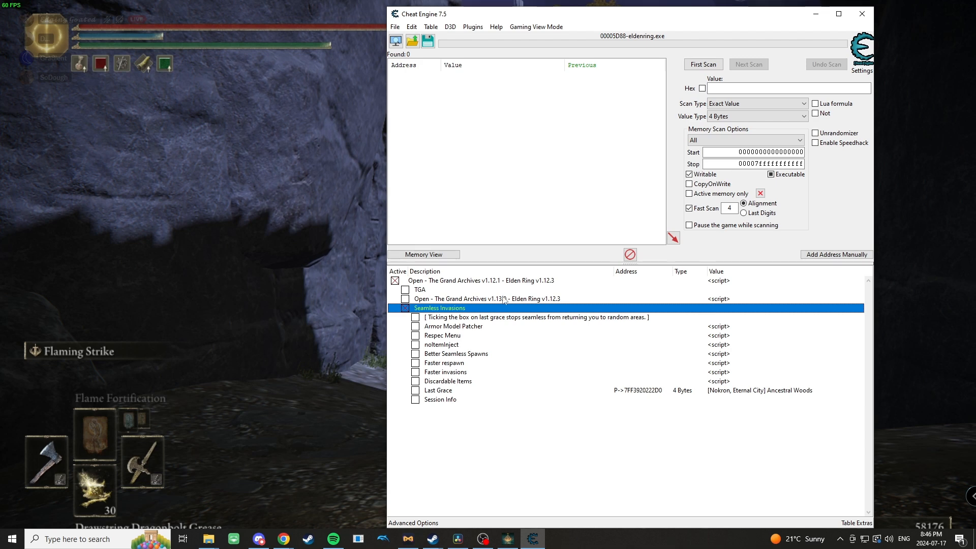
- Enable Armor Model Patcher and set the armor mask pieces to the Fingerprint set
{"action": "left_click", "coordinate": [406, 326]}
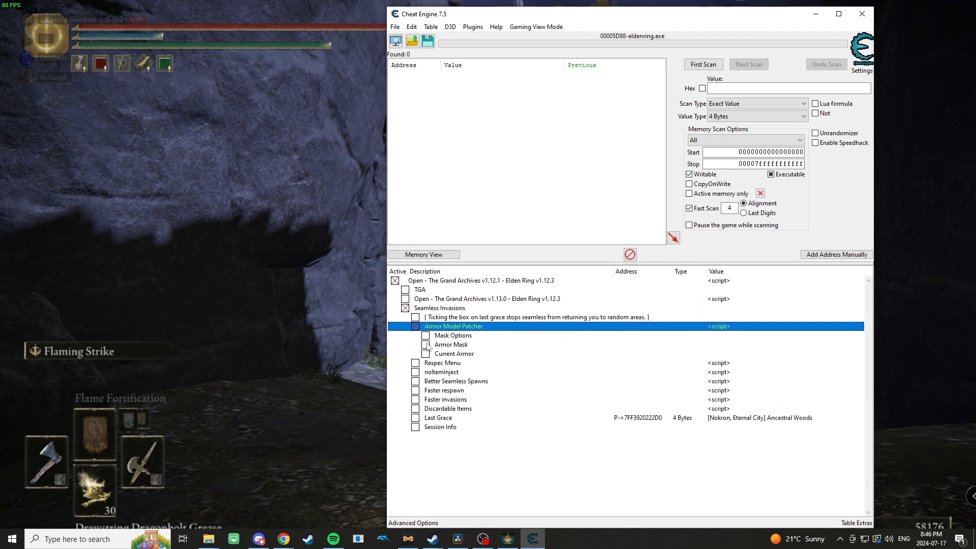
{"action": "left_click", "coordinate": [426, 335]}
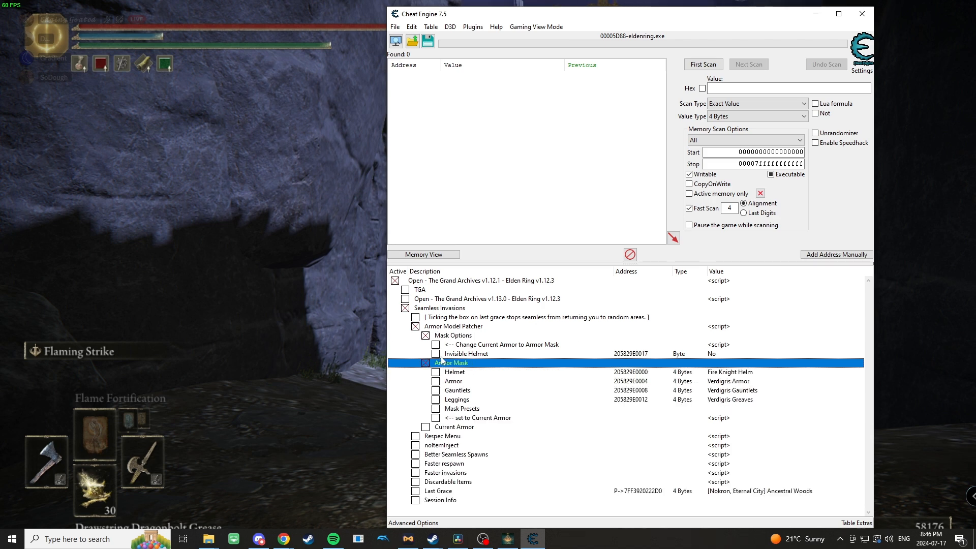
{"action": "double_click", "coordinate": [730, 372]}
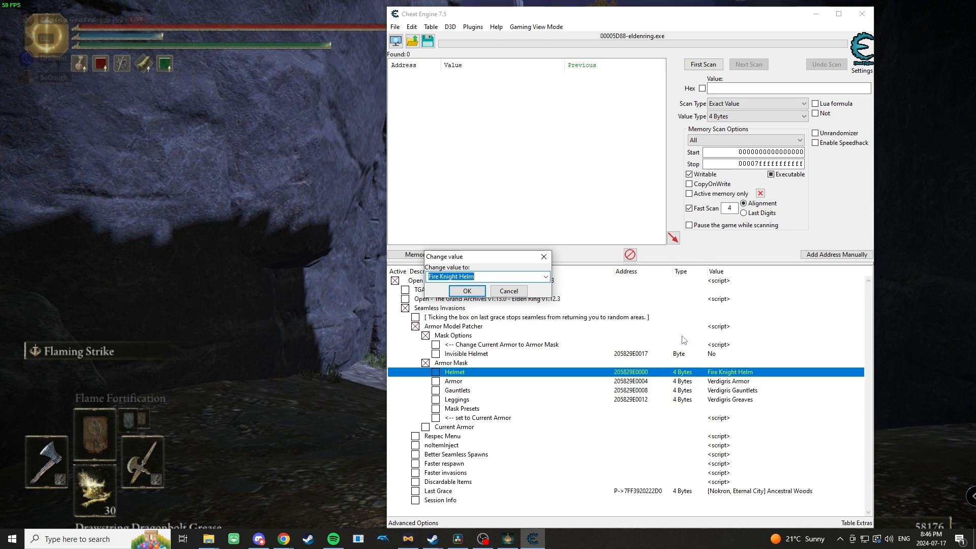
{"action": "type", "text": "fi"}
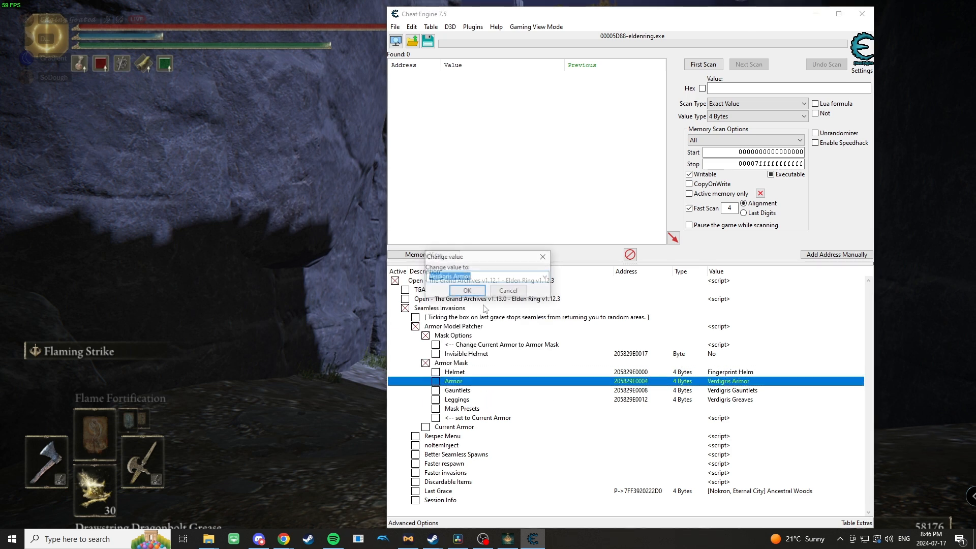
{"action": "type", "text": "fingerpr"}
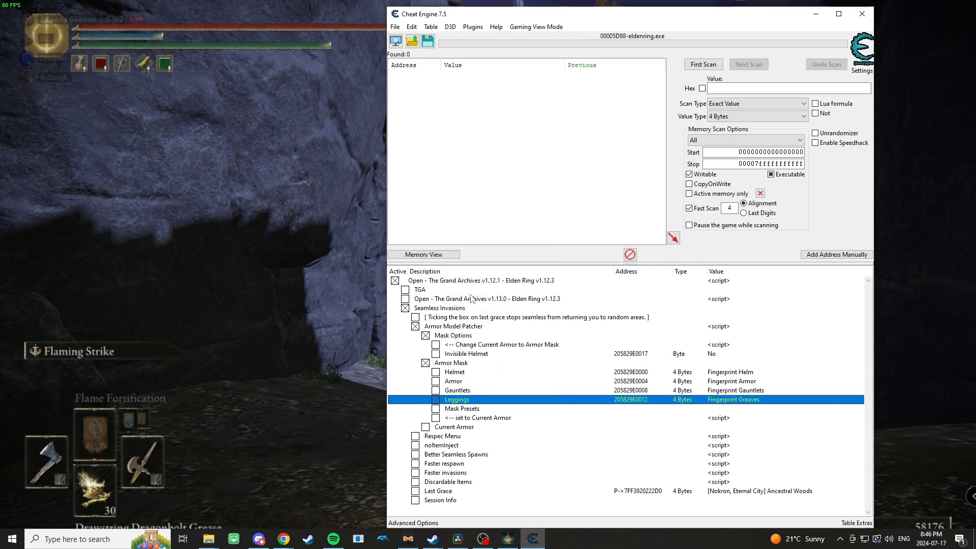
{"action": "left_click", "coordinate": [436, 408]}
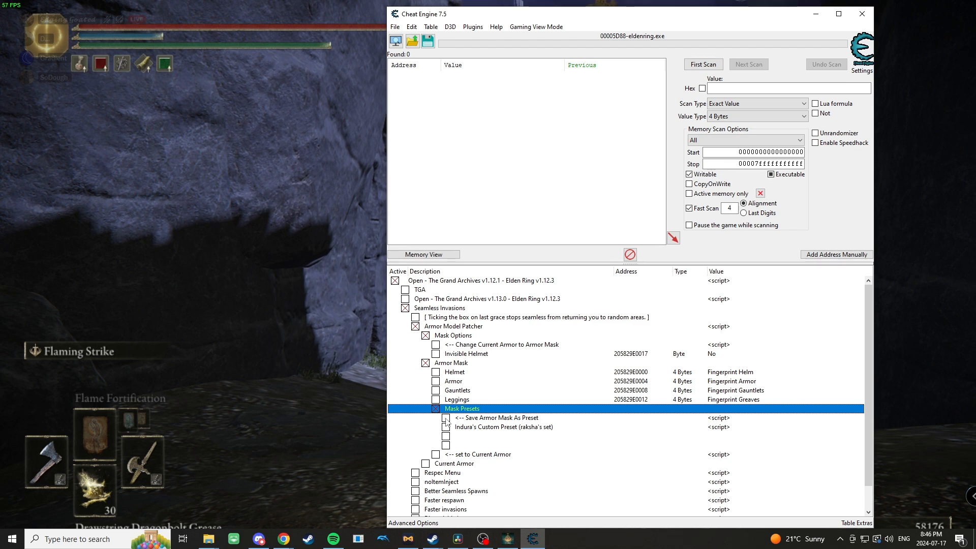
- Save the current armor mask as a preset named 'firelink set'
{"action": "left_click", "coordinate": [475, 436]}
{"action": "type", "text": "firelin"}
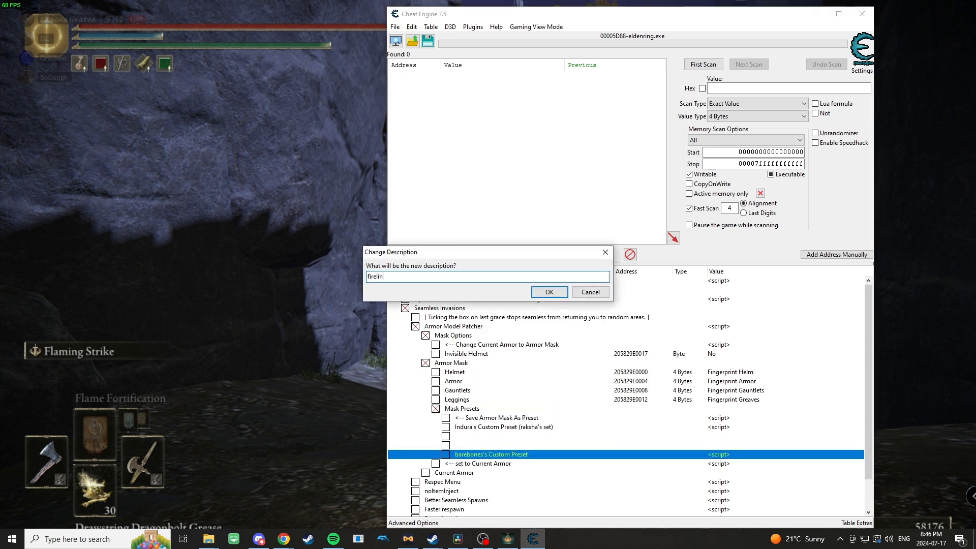
{"action": "left_click", "coordinate": [548, 292]}
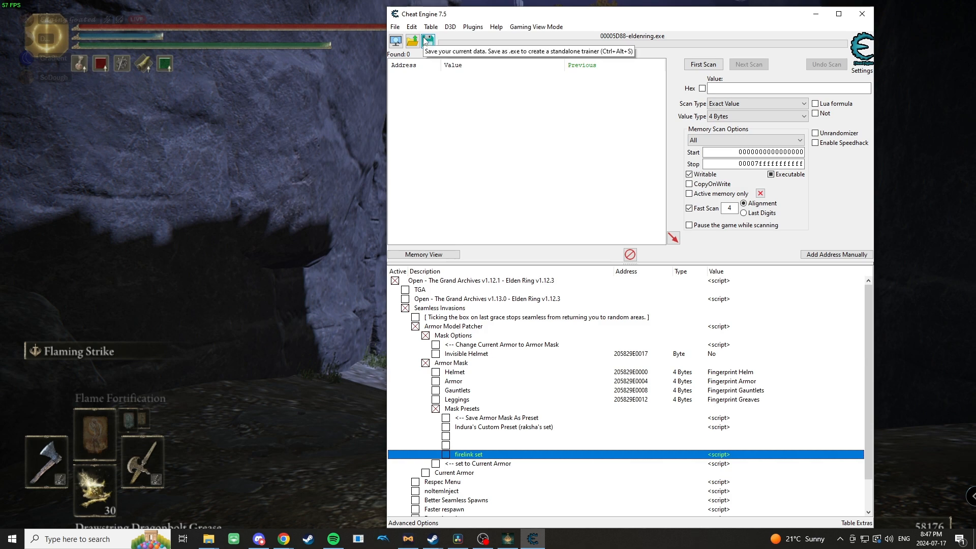
- Save the table over seamlessInvasions_v222.CT and apply the mask to the current armor
{"action": "left_click", "coordinate": [428, 41]}
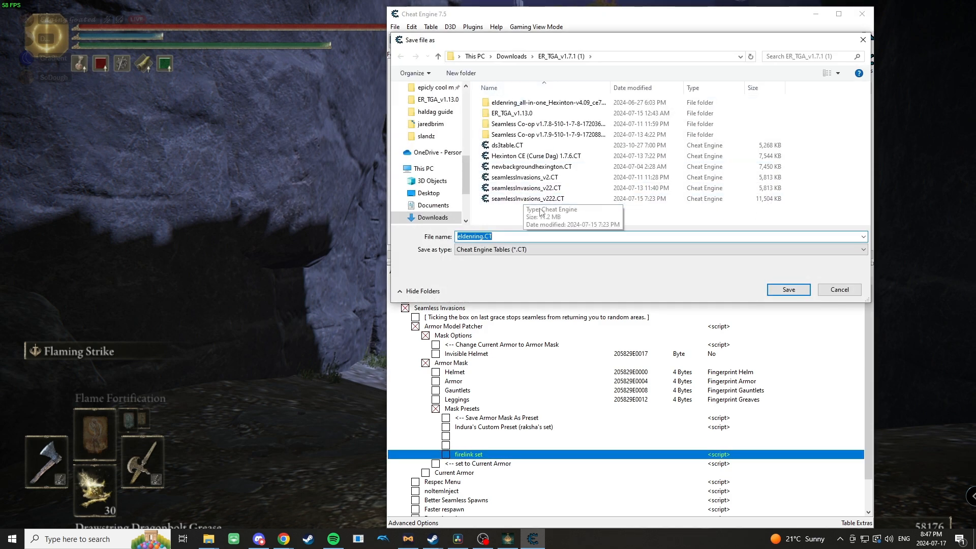
{"action": "left_click", "coordinate": [527, 198]}
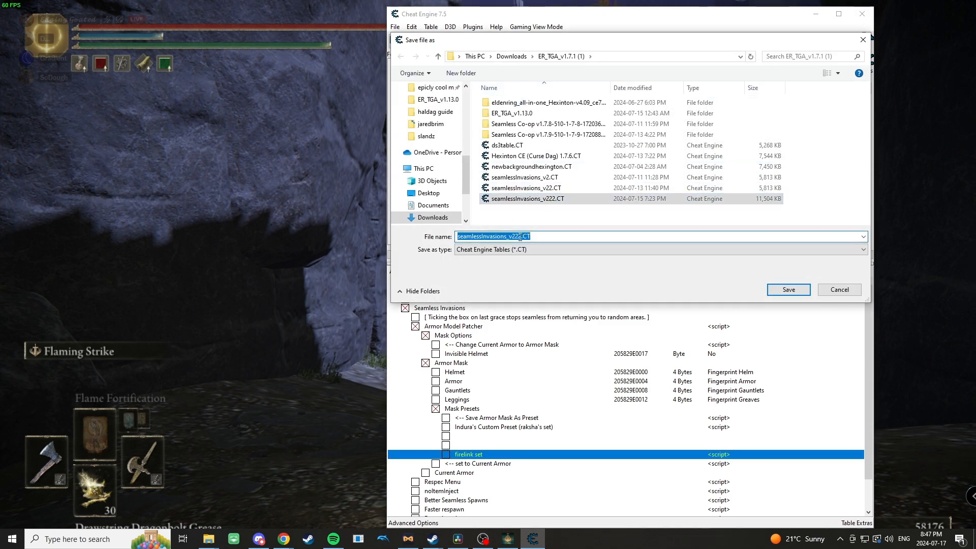
{"action": "left_click", "coordinate": [787, 290]}
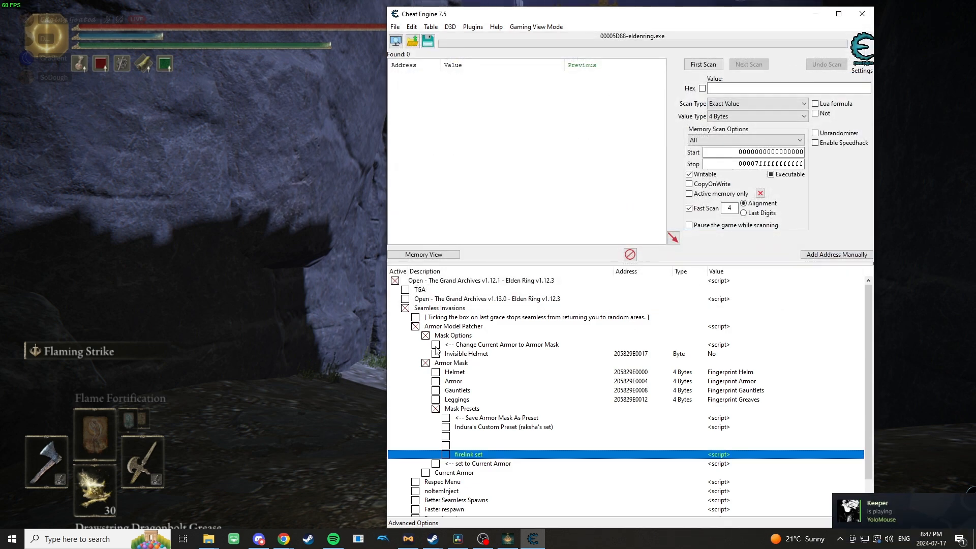
{"action": "left_click", "coordinate": [502, 345]}
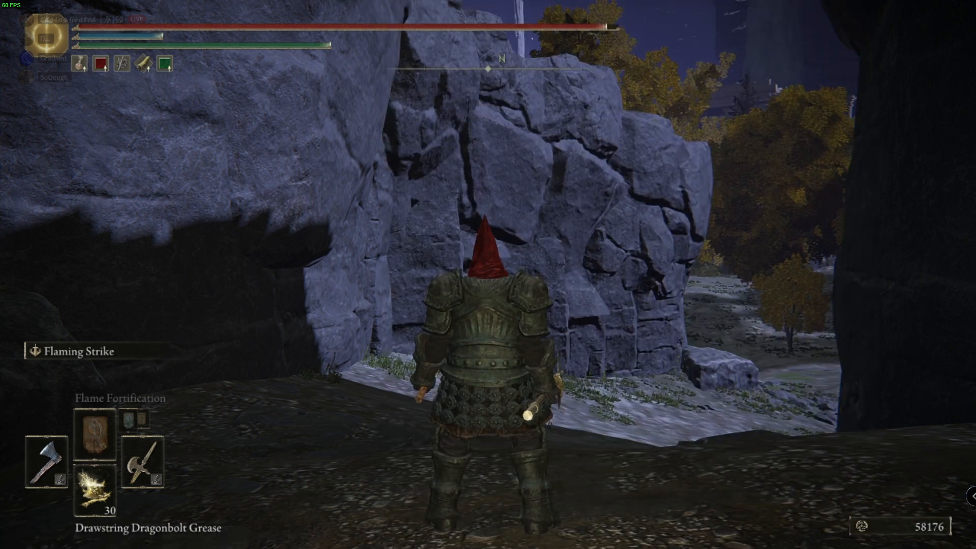
- Re-equip the chest piece in the Equipment menu so the Firelink look appears
{"action": "key", "text": "m"}
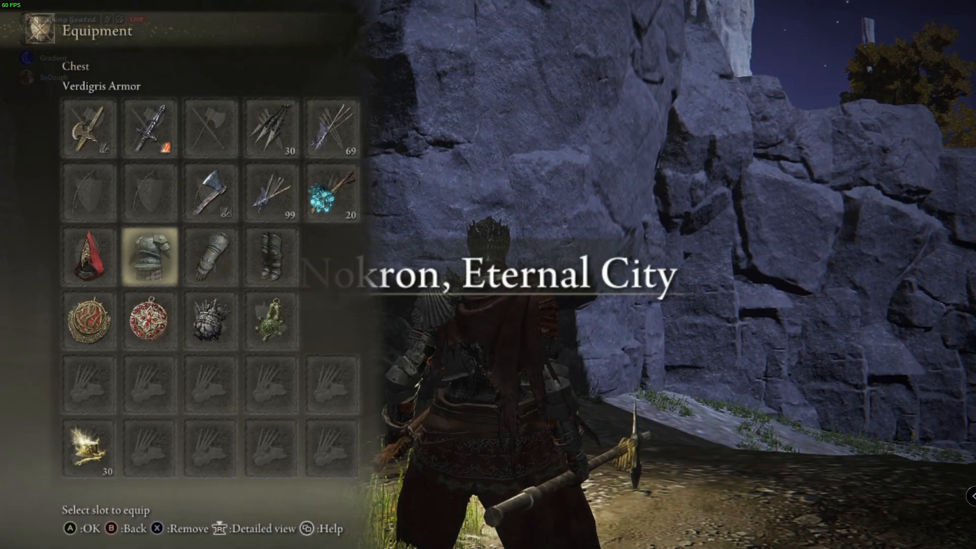
{"action": "key", "text": "Escape"}
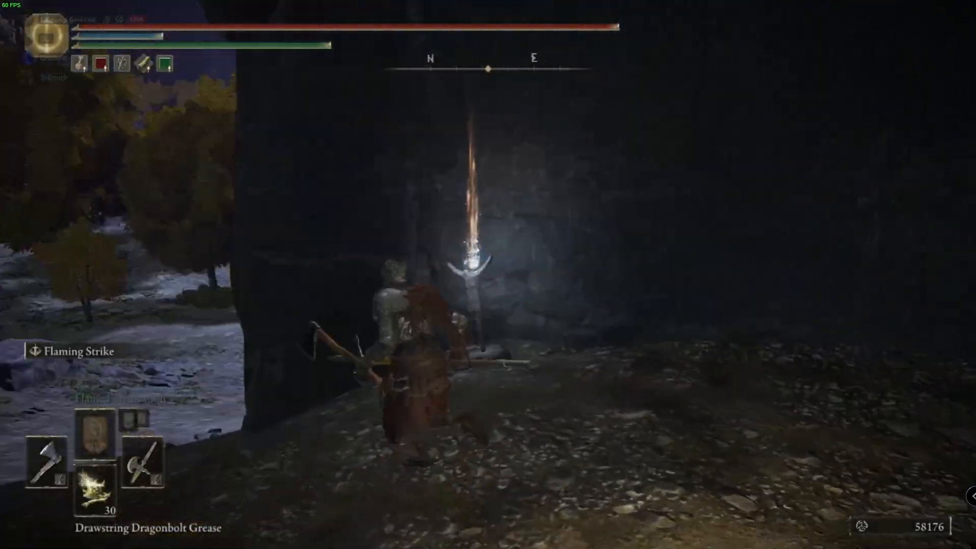